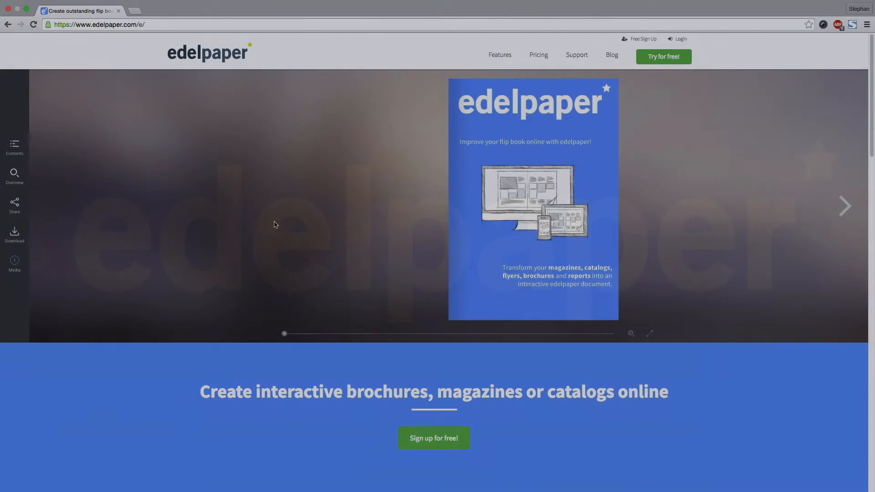
{"action": "mouse_move", "coordinate": [682, 39]}
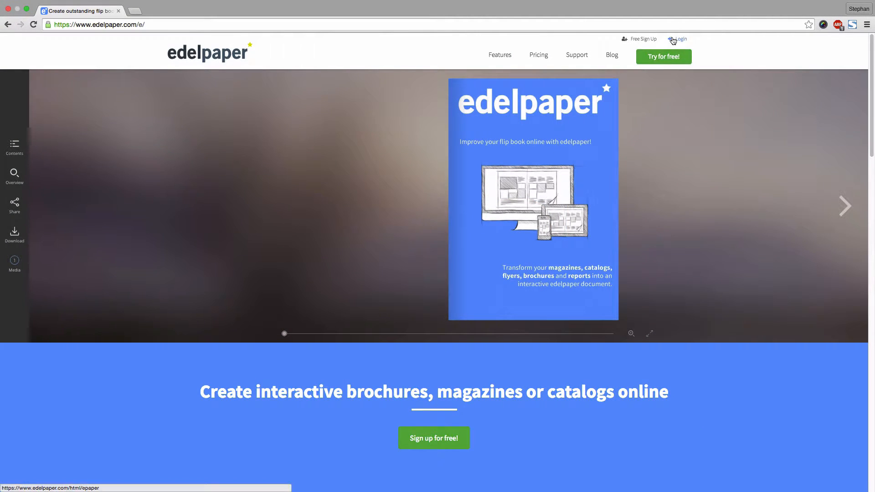
- Log in and show the Edelpaper document's details panel (20 pages, permalink)
{"action": "left_click", "coordinate": [681, 40]}
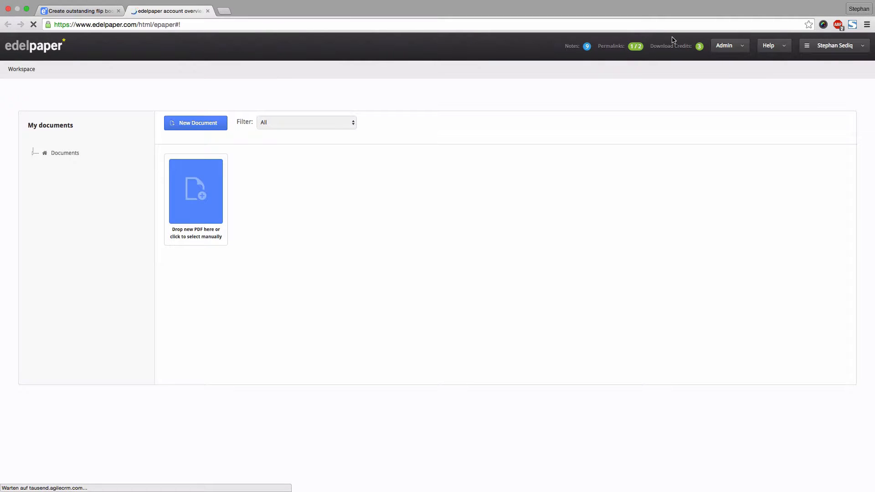
{"action": "left_click", "coordinate": [268, 192]}
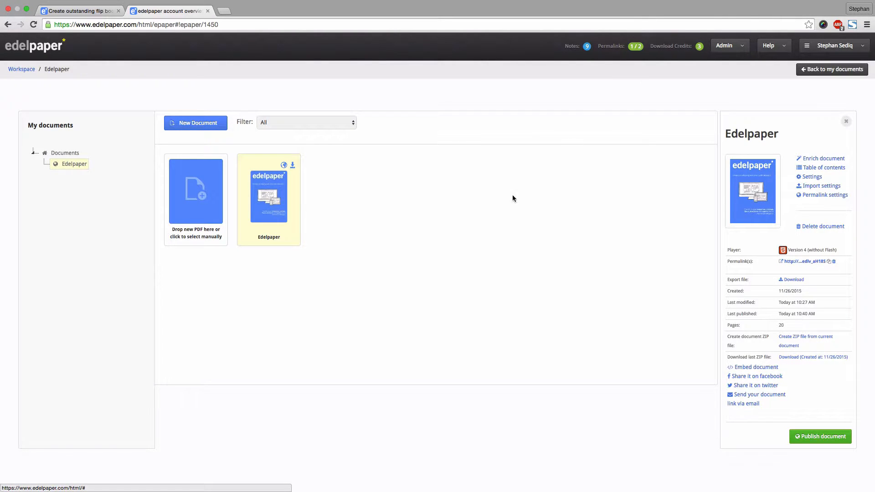
{"action": "mouse_move", "coordinate": [367, 207]}
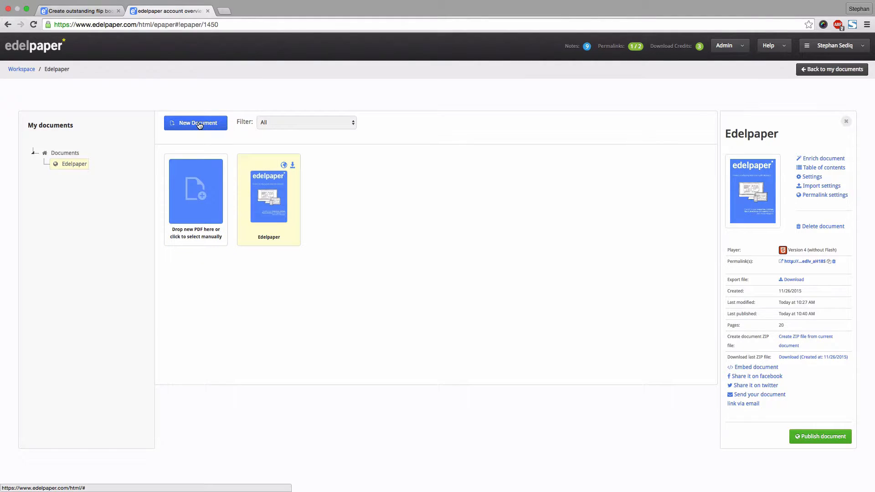
{"action": "mouse_move", "coordinate": [196, 207]}
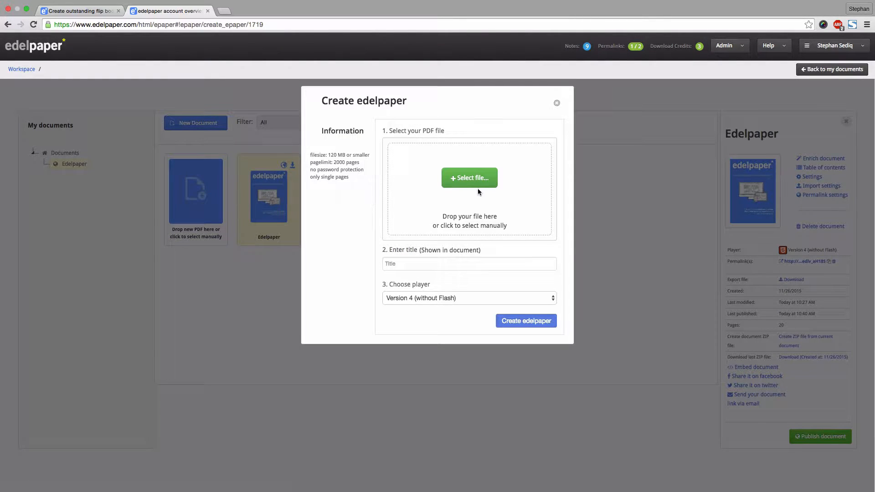
{"action": "mouse_move", "coordinate": [474, 214]}
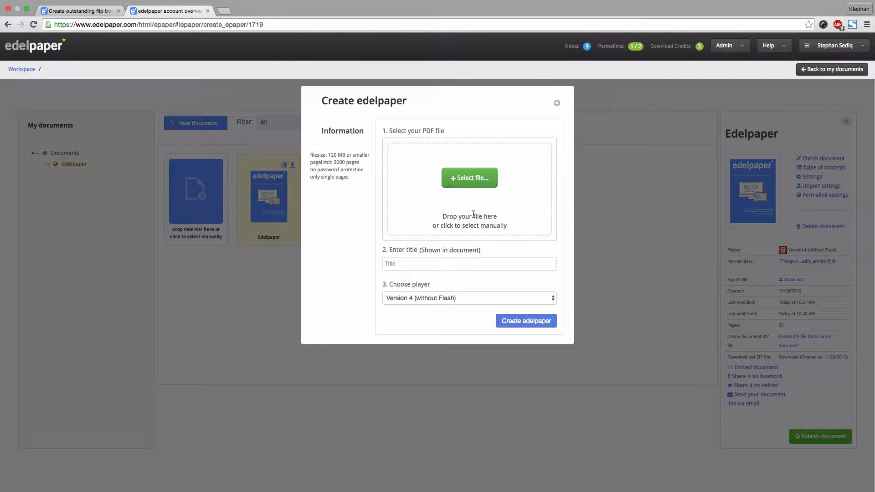
{"action": "mouse_move", "coordinate": [473, 225]}
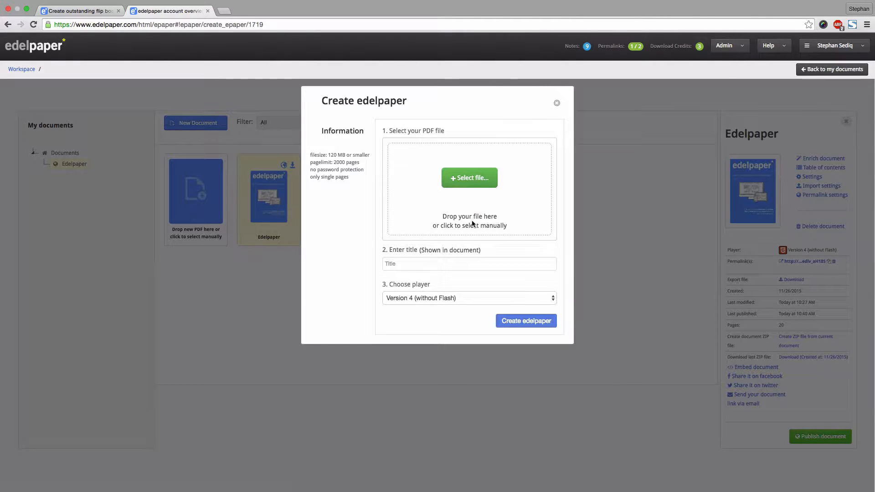
{"action": "mouse_move", "coordinate": [403, 258]}
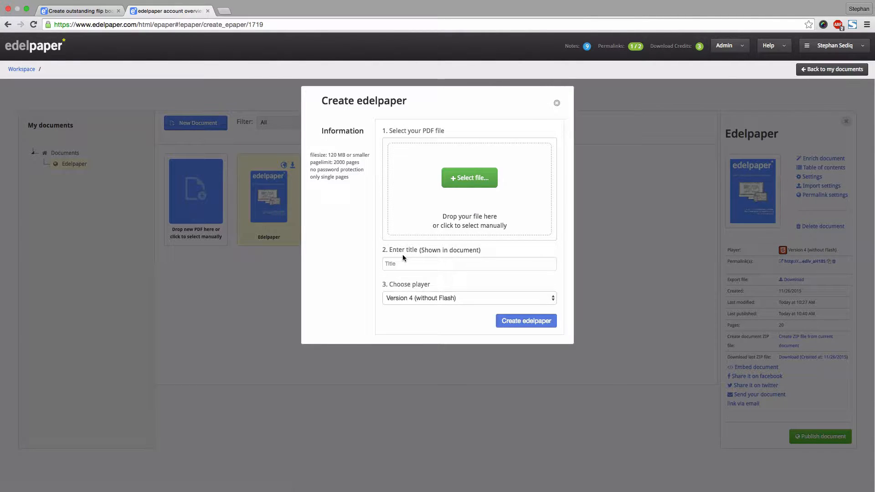
{"action": "mouse_move", "coordinate": [413, 300]}
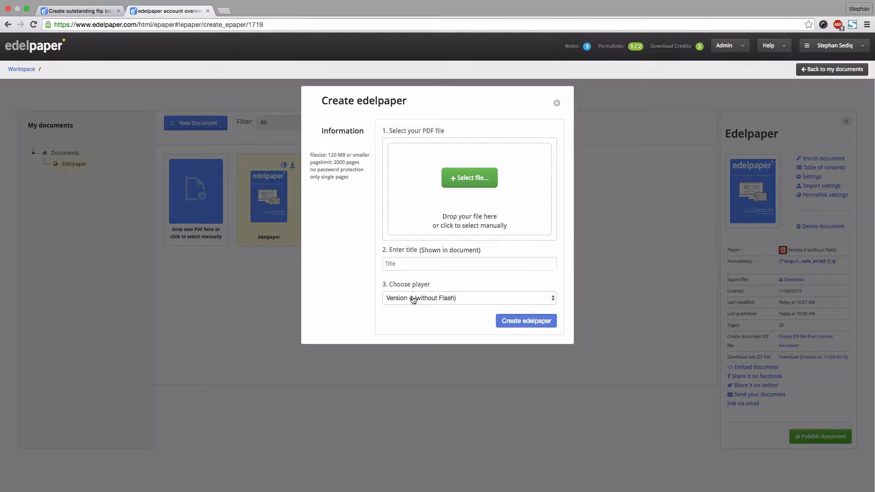
{"action": "left_click", "coordinate": [469, 297]}
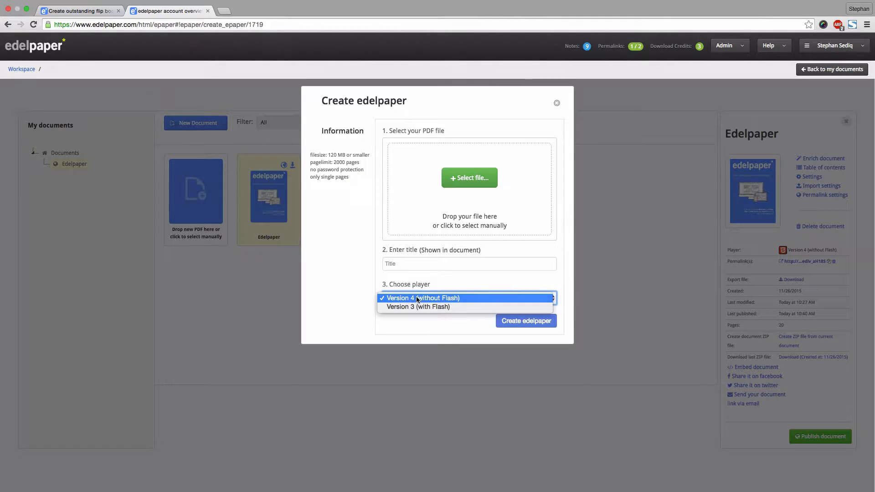
{"action": "mouse_move", "coordinate": [430, 306]}
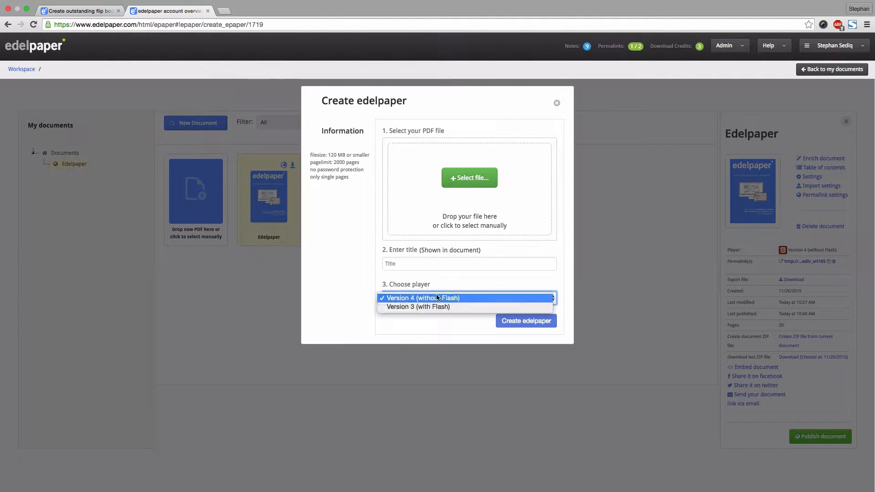
{"action": "left_click", "coordinate": [423, 297]}
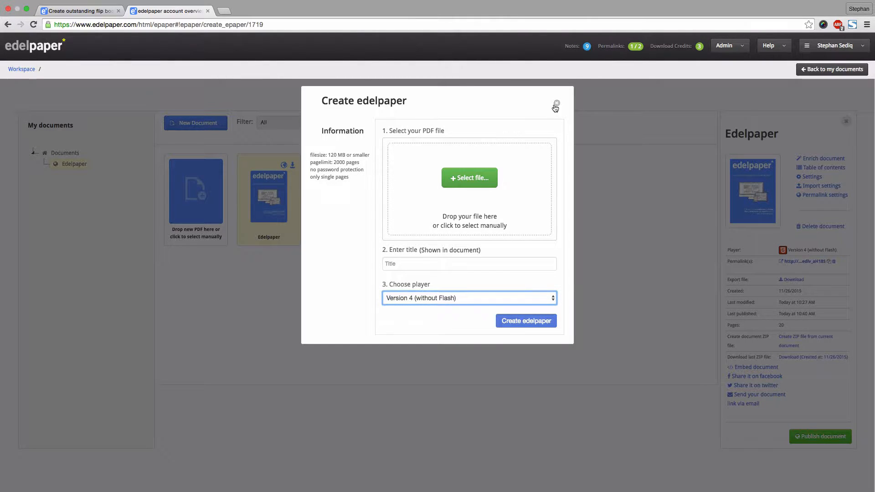
{"action": "left_click", "coordinate": [557, 103]}
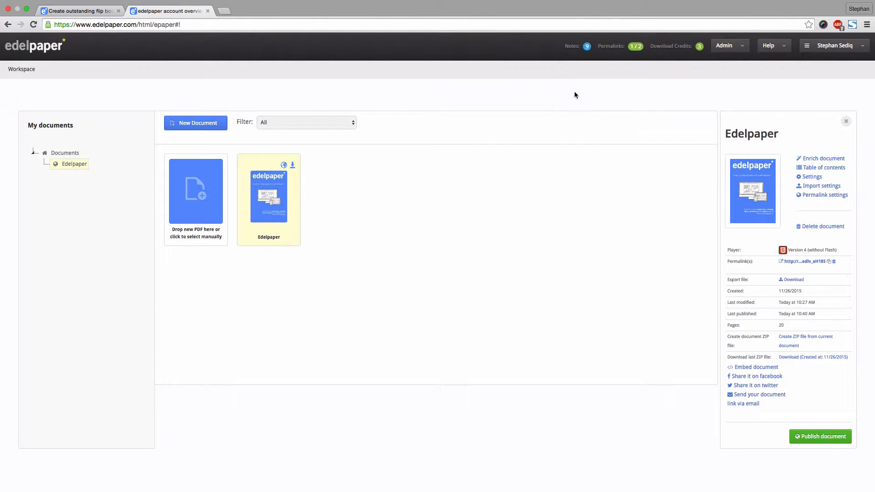
{"action": "mouse_move", "coordinate": [633, 50]}
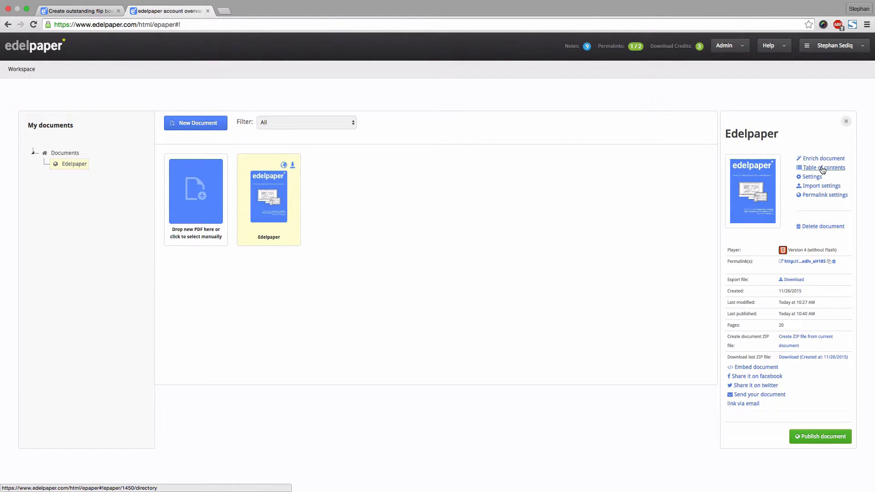
- Open the Edelpaper document's table of contents from the sidebar
{"action": "left_click", "coordinate": [825, 168]}
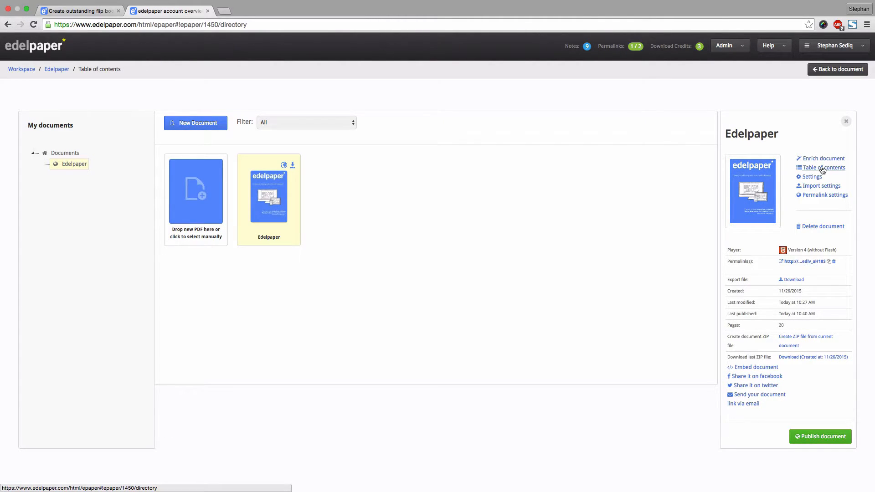
- Load the 20-entry table of contents and save page 2's entry 'The edelpaper service' unchanged
{"action": "left_click", "coordinate": [821, 167]}
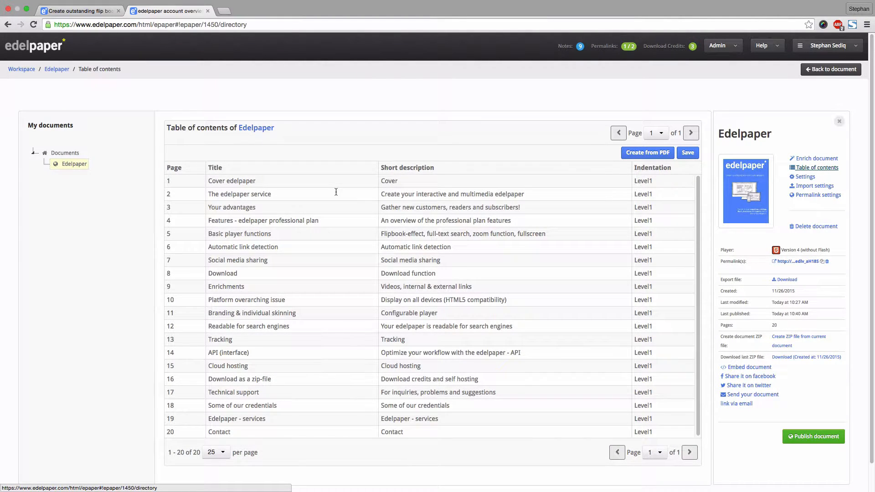
{"action": "scroll", "scroll_direction": "up", "scroll_amount": 3}
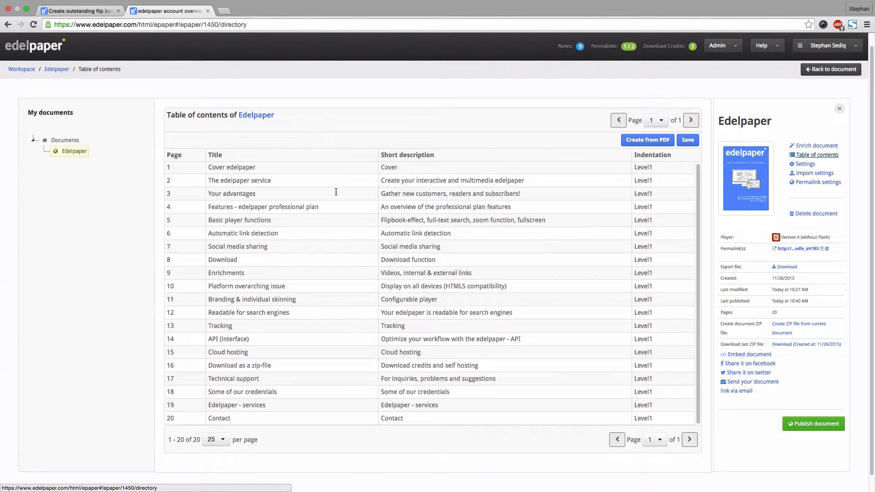
{"action": "left_click", "coordinate": [239, 180]}
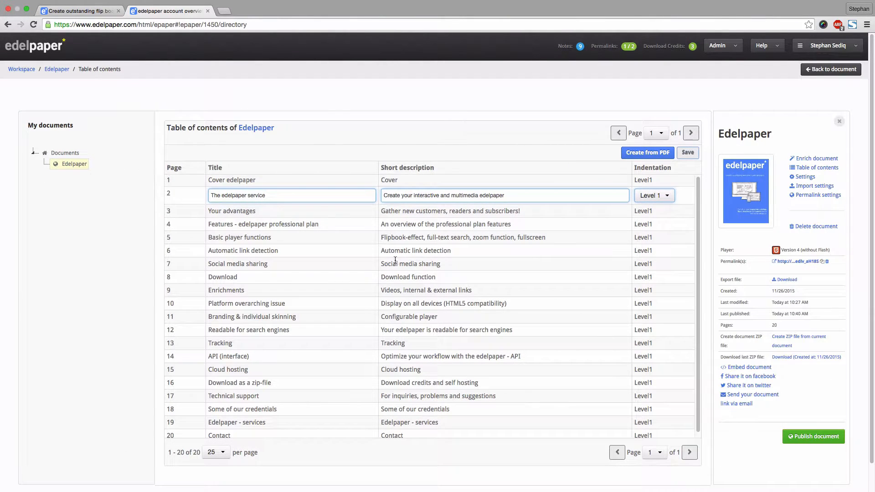
{"action": "scroll", "scroll_direction": "down", "scroll_amount": 3}
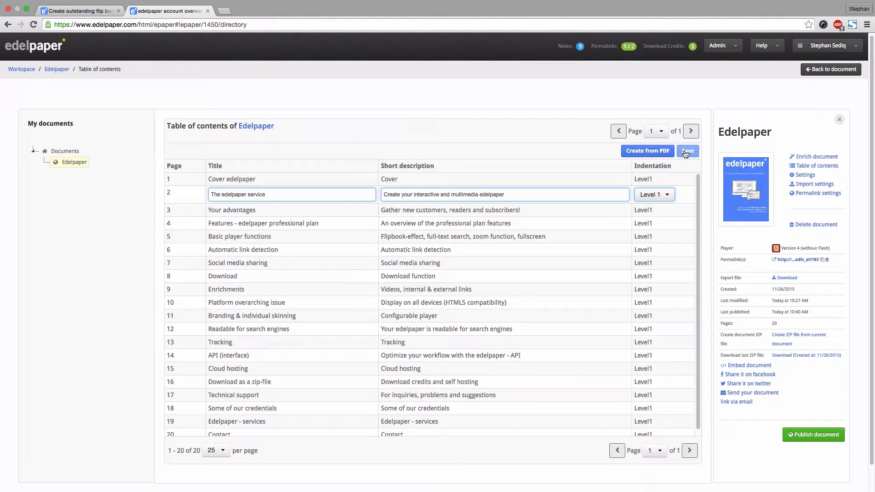
{"action": "left_click", "coordinate": [688, 151]}
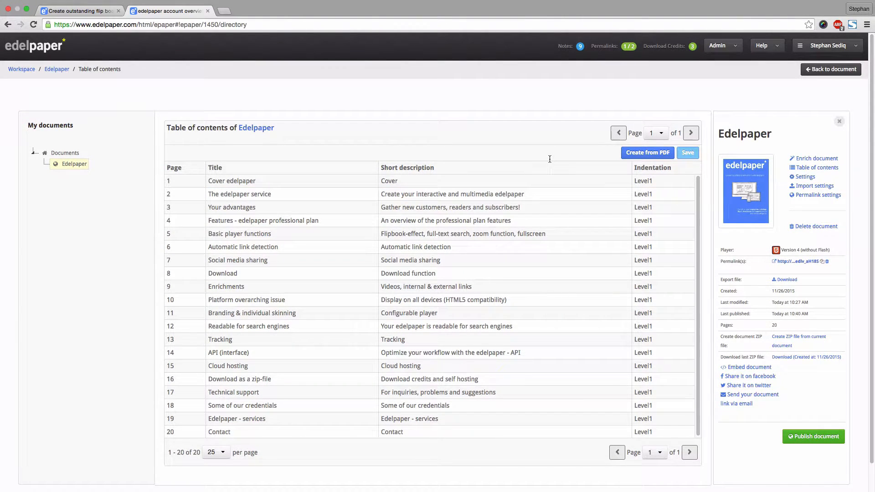
{"action": "mouse_move", "coordinate": [600, 158]}
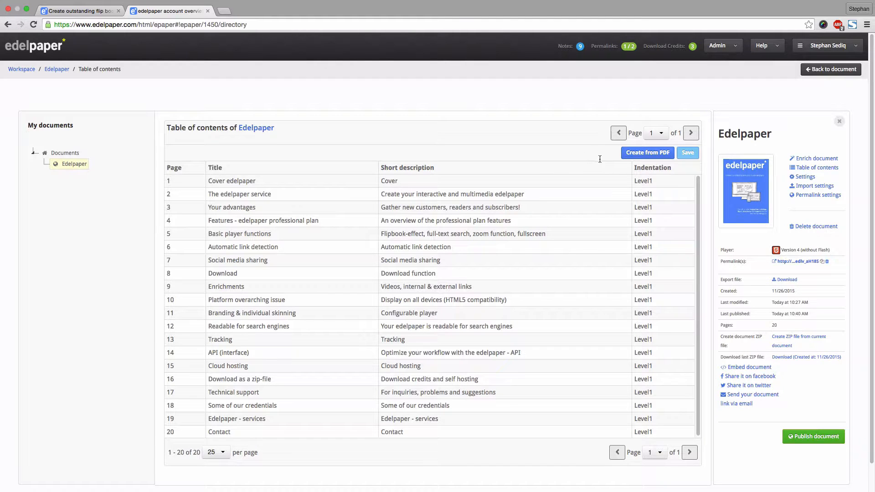
{"action": "mouse_move", "coordinate": [814, 186]}
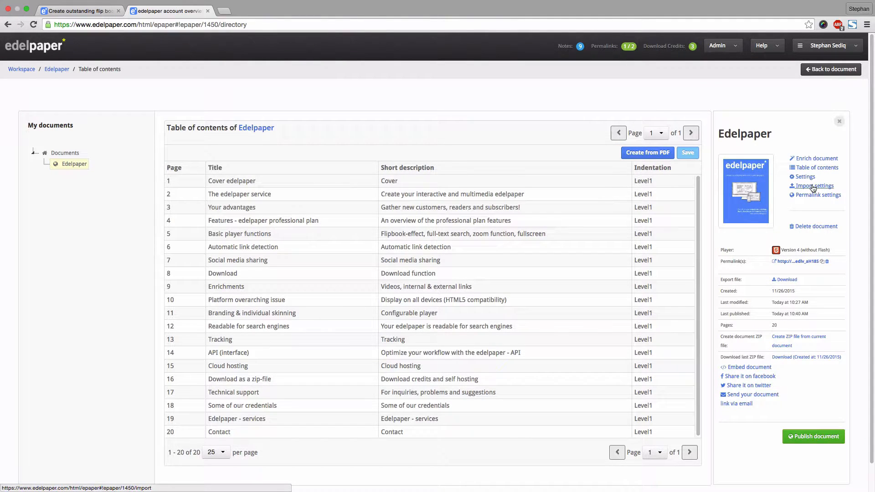
- Open the import document settings page with page content and settings checked
{"action": "left_click", "coordinate": [814, 185]}
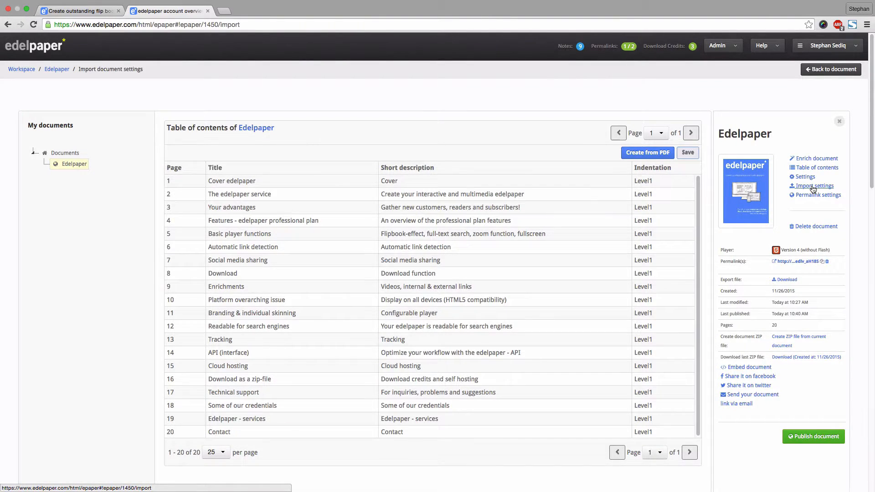
{"action": "left_click", "coordinate": [814, 185]}
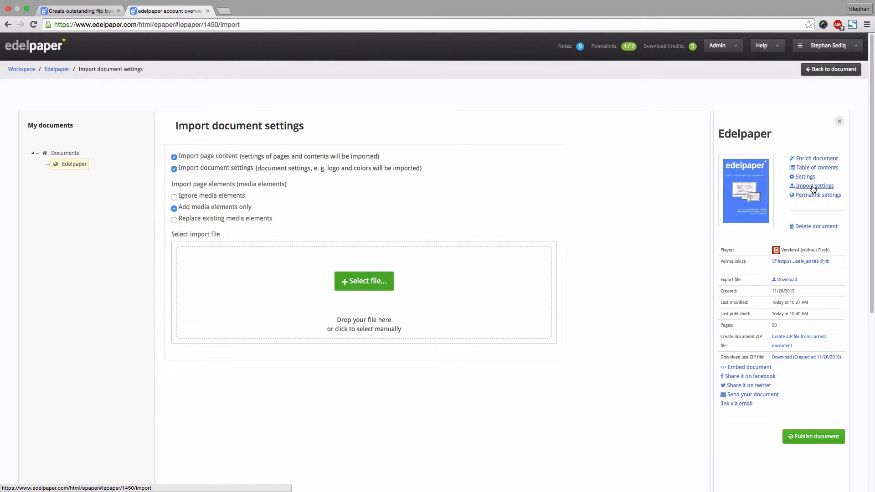
{"action": "mouse_move", "coordinate": [803, 176]}
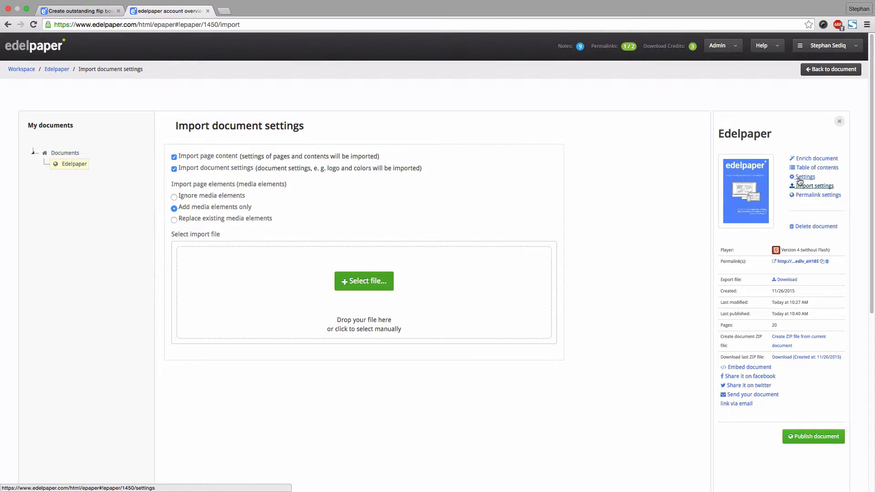
{"action": "left_click", "coordinate": [805, 177]}
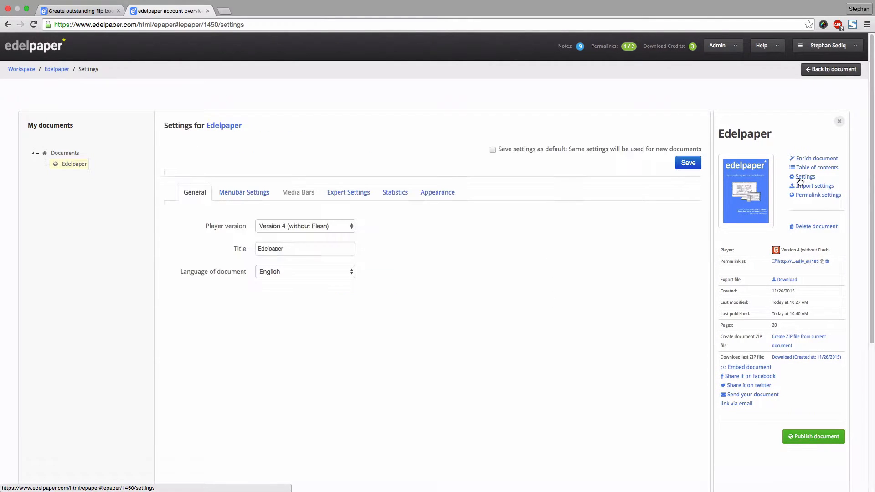
{"action": "mouse_move", "coordinate": [411, 298]}
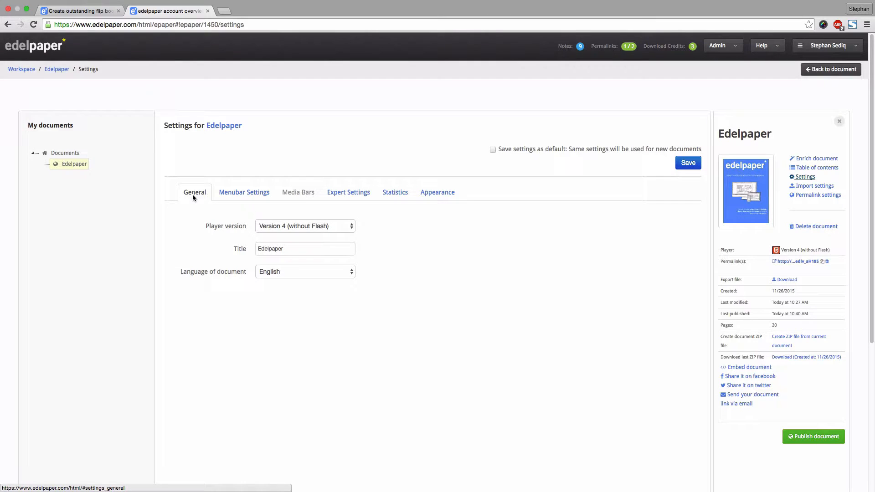
{"action": "left_click", "coordinate": [304, 226]}
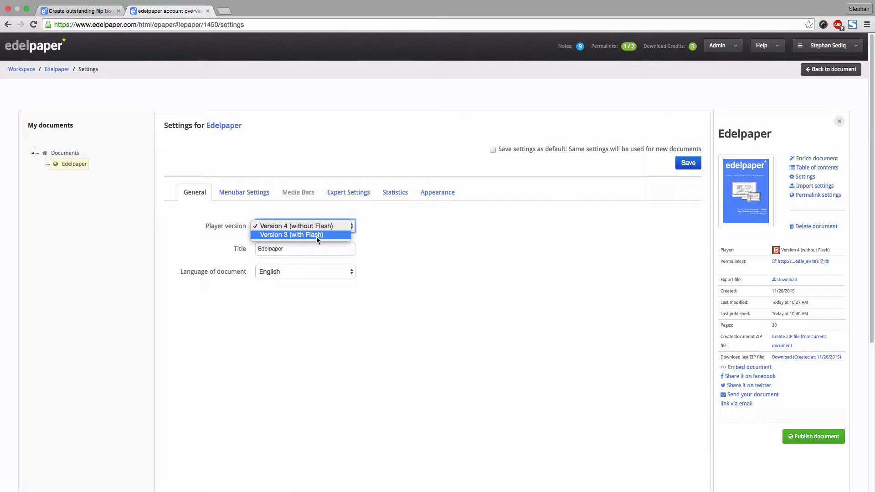
{"action": "left_click", "coordinate": [304, 226]}
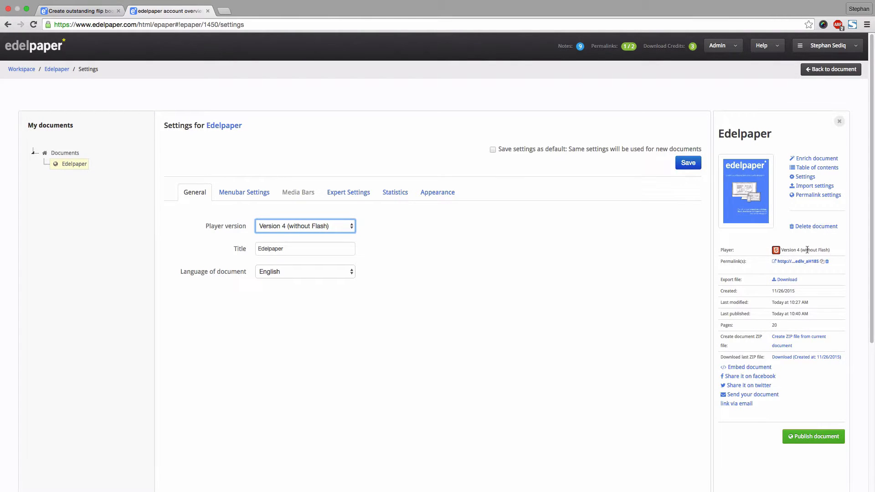
{"action": "mouse_move", "coordinate": [736, 255]}
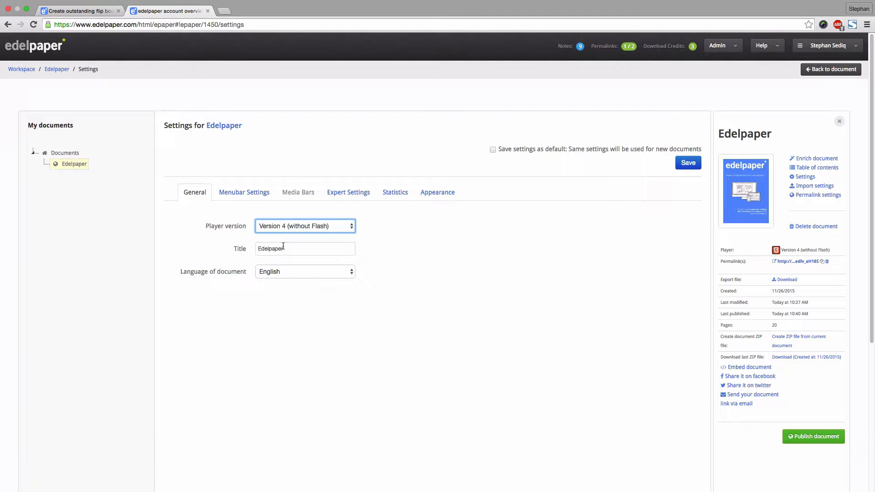
{"action": "left_click", "coordinate": [304, 248]}
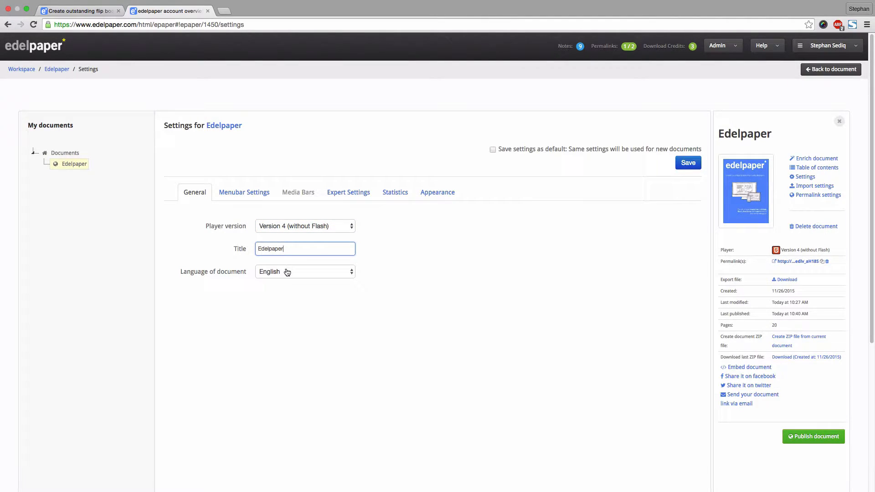
{"action": "left_click", "coordinate": [304, 272]}
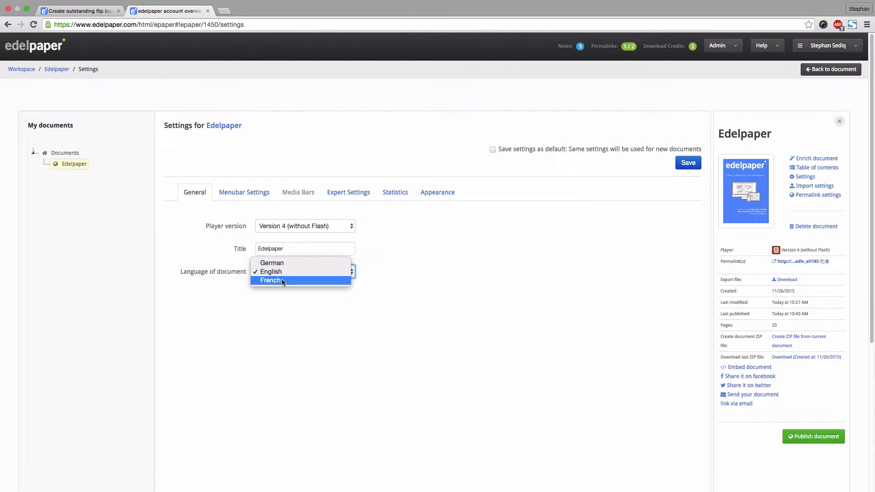
{"action": "mouse_move", "coordinate": [272, 262]}
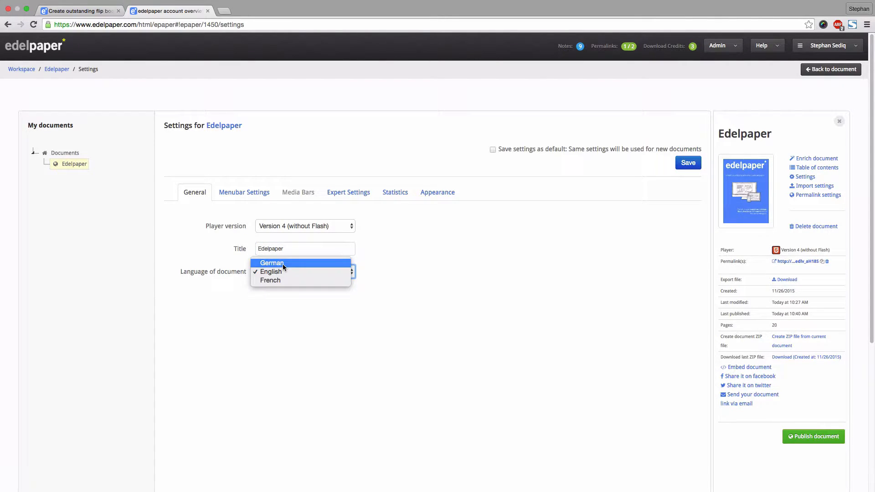
{"action": "left_click", "coordinate": [270, 272]}
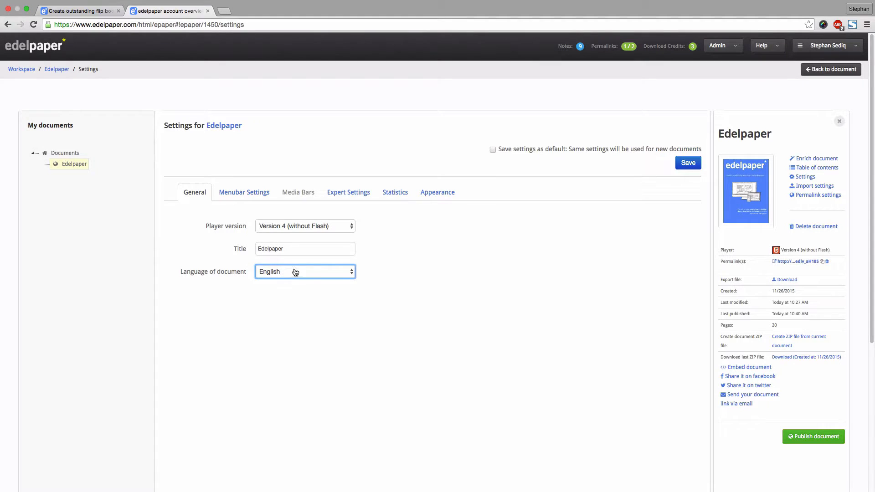
{"action": "mouse_move", "coordinate": [244, 192]}
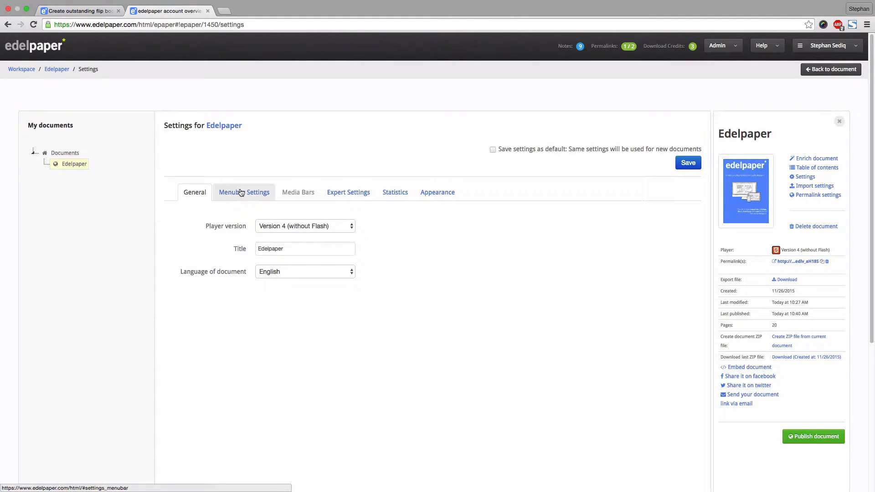
- Show the menubar settings with PDF file name and all toolbar options enabled
{"action": "left_click", "coordinate": [244, 192]}
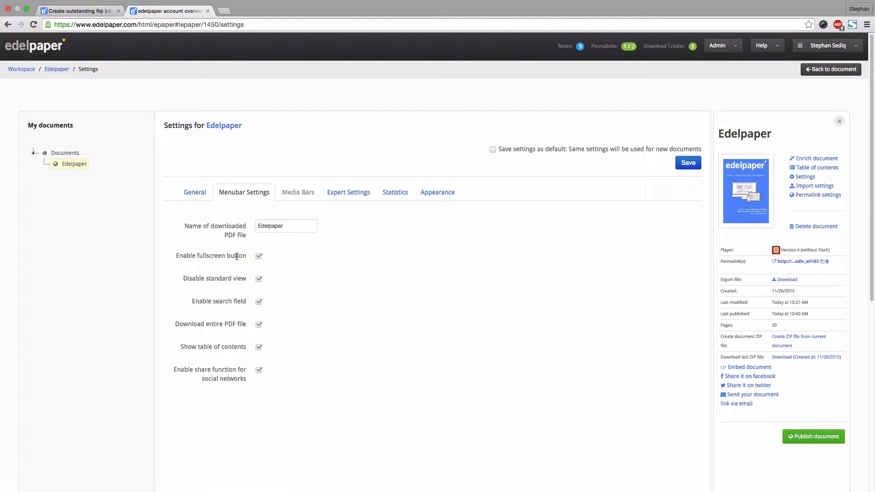
{"action": "mouse_move", "coordinate": [241, 282]}
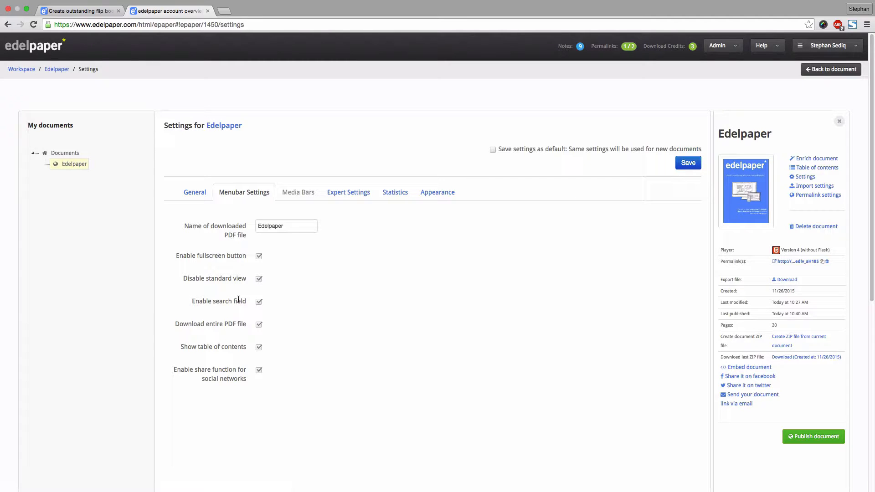
{"action": "mouse_move", "coordinate": [233, 331]}
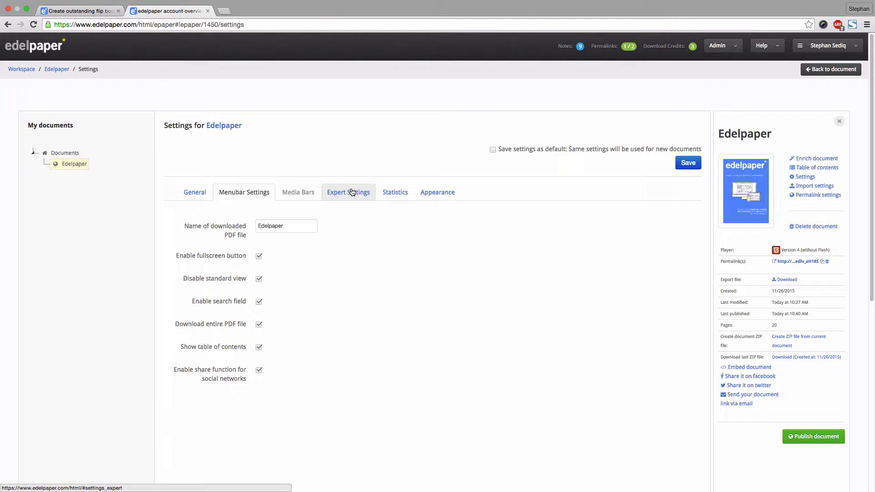
- Review the expert page-shadow option, then show the statistics tracking-code setting
{"action": "left_click", "coordinate": [348, 193]}
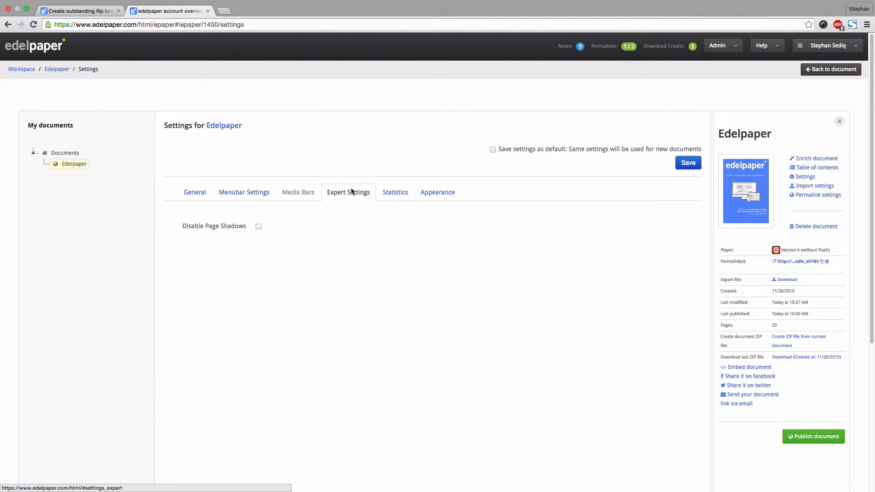
{"action": "mouse_move", "coordinate": [239, 230]}
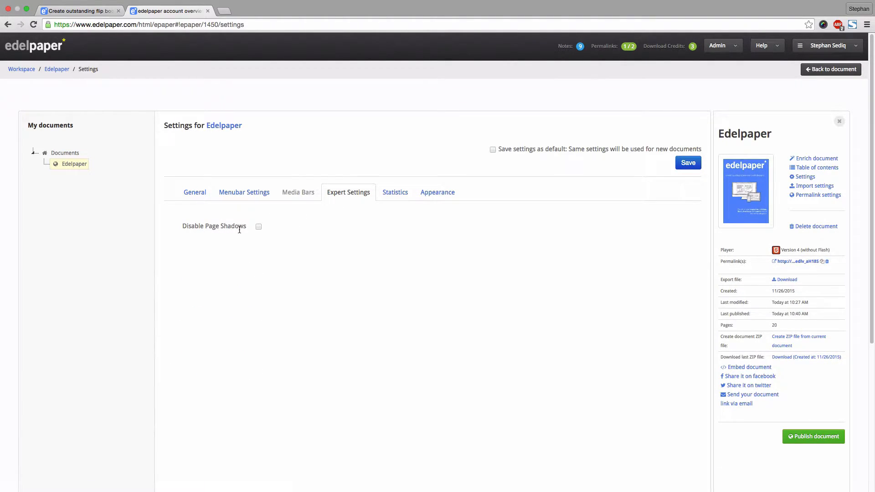
{"action": "mouse_move", "coordinate": [395, 192]}
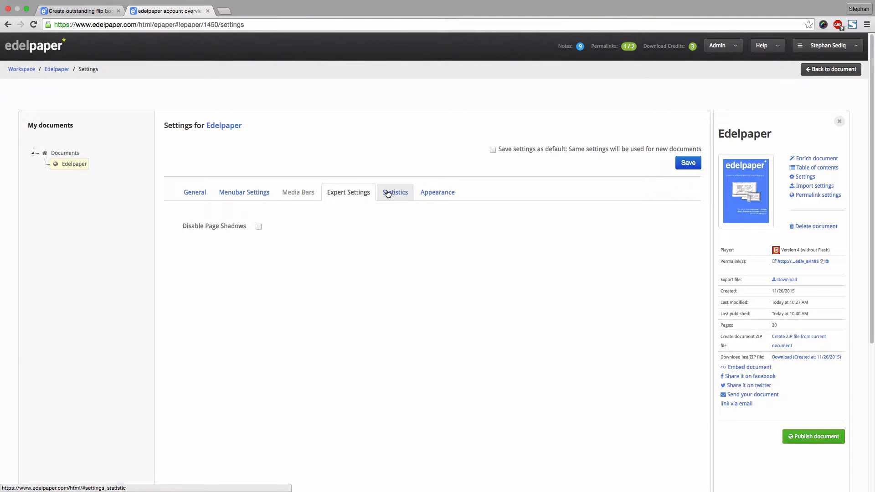
{"action": "left_click", "coordinate": [395, 193]}
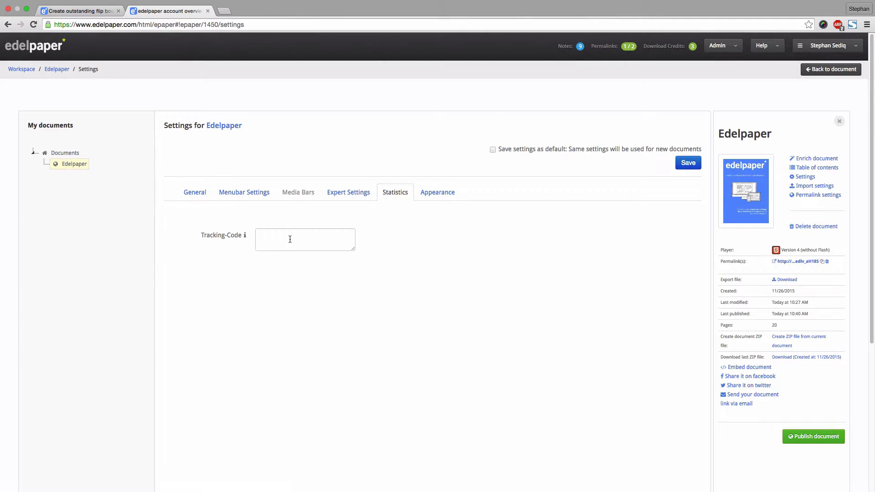
{"action": "mouse_move", "coordinate": [437, 192]}
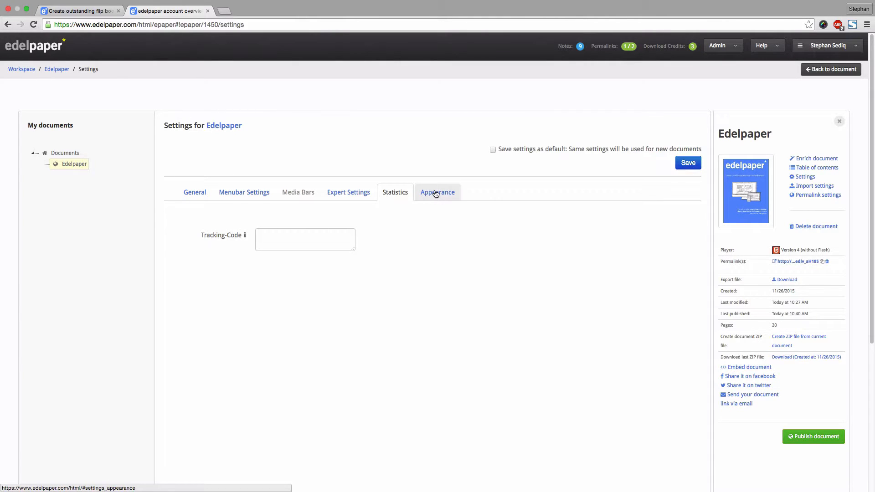
- In Appearance settings, remove the edelpaper logo and upload the blue star image from the desktop
{"action": "left_click", "coordinate": [436, 192]}
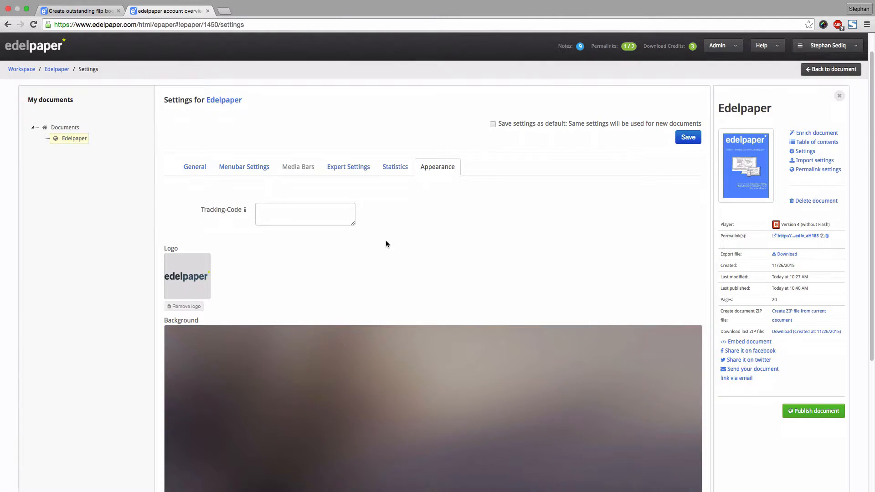
{"action": "scroll", "scroll_direction": "down", "scroll_amount": 3}
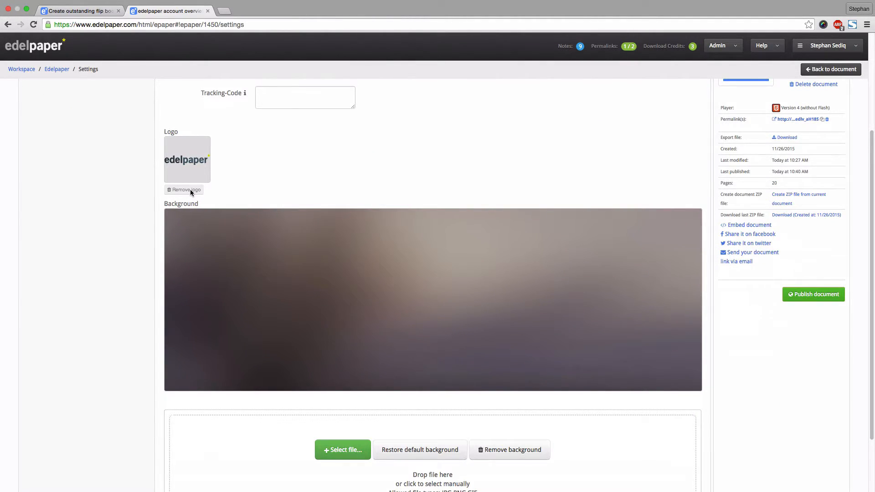
{"action": "left_click", "coordinate": [186, 189]}
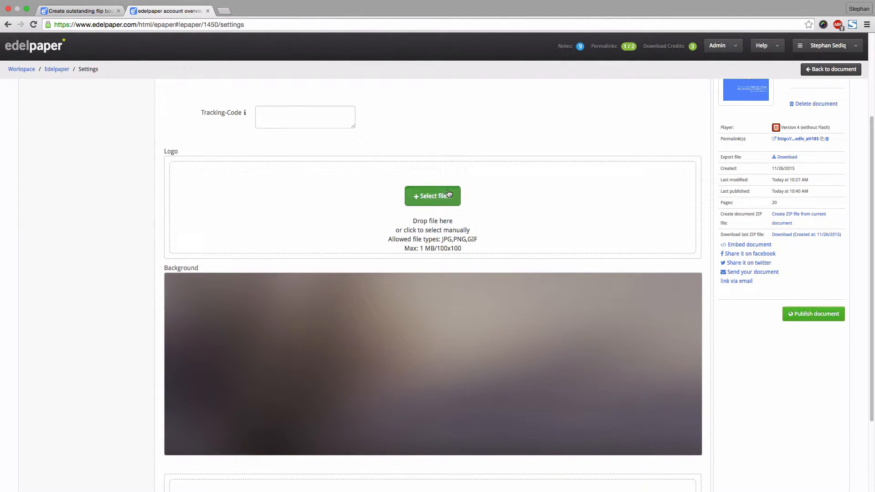
{"action": "left_click", "coordinate": [432, 196]}
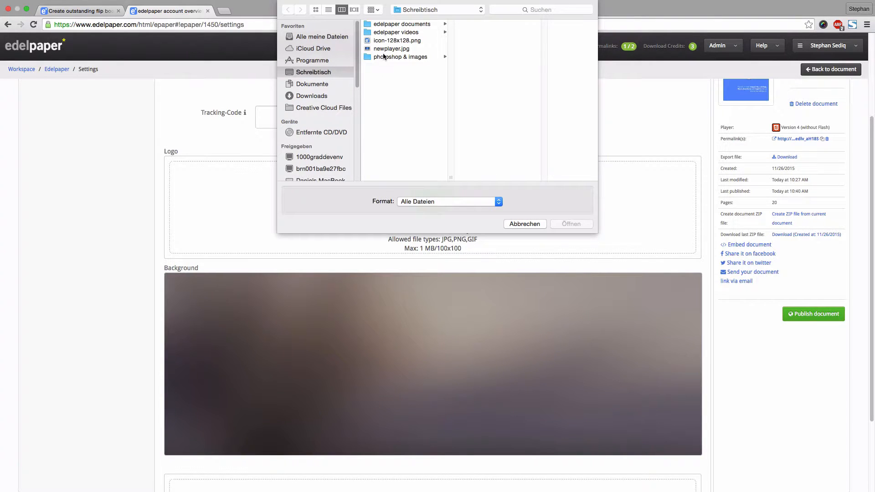
{"action": "left_click", "coordinate": [523, 225]}
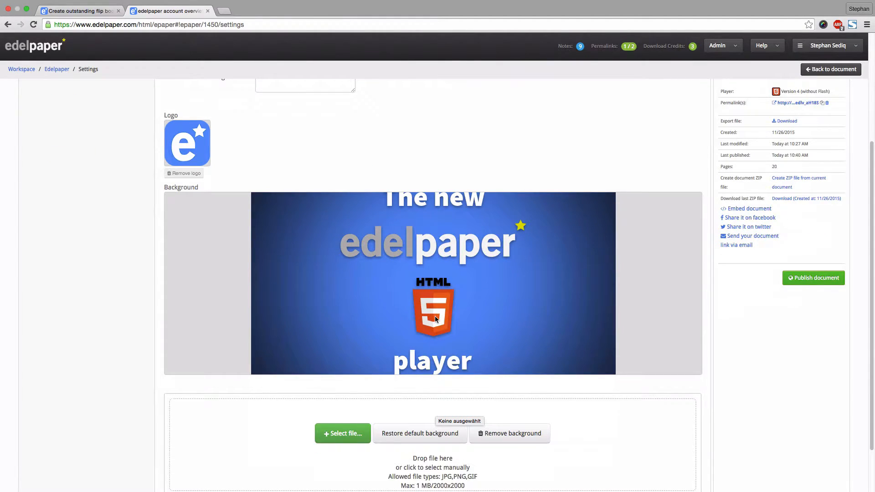
- Keep the HTML5 player image as background and save the appearance settings
{"action": "scroll", "scroll_direction": "down", "scroll_amount": 3}
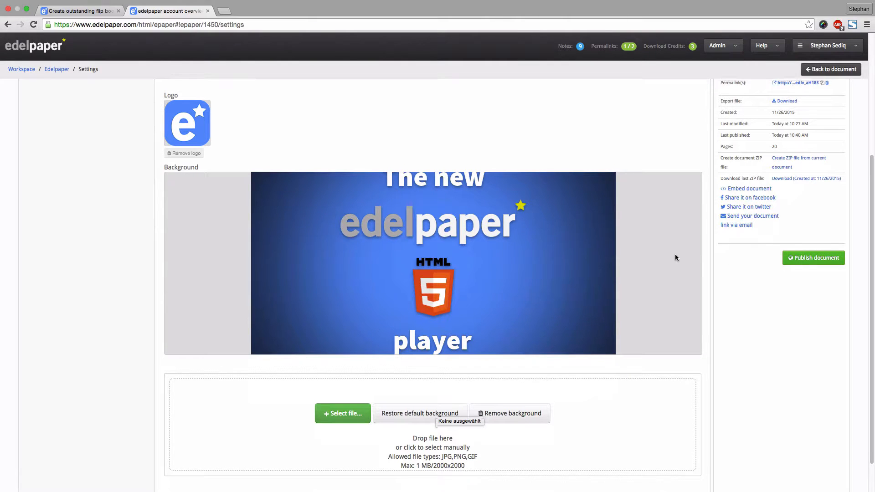
{"action": "scroll", "scroll_direction": "up", "scroll_amount": 3}
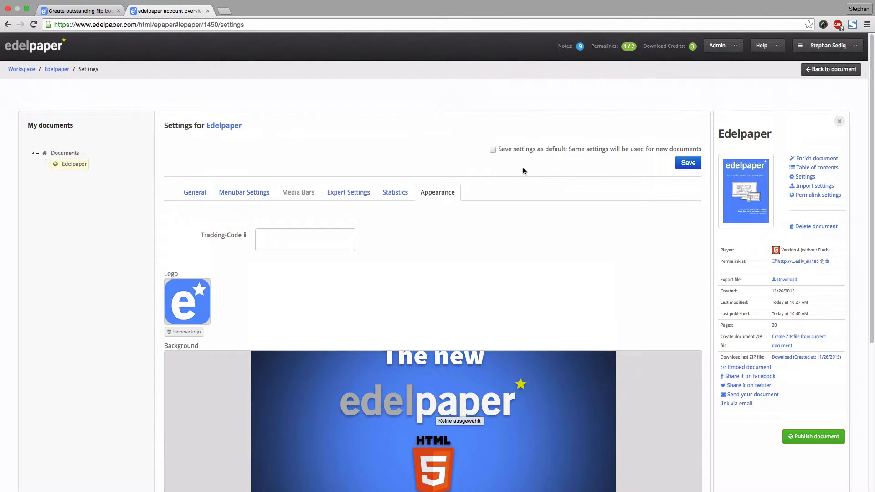
{"action": "mouse_move", "coordinate": [523, 154]}
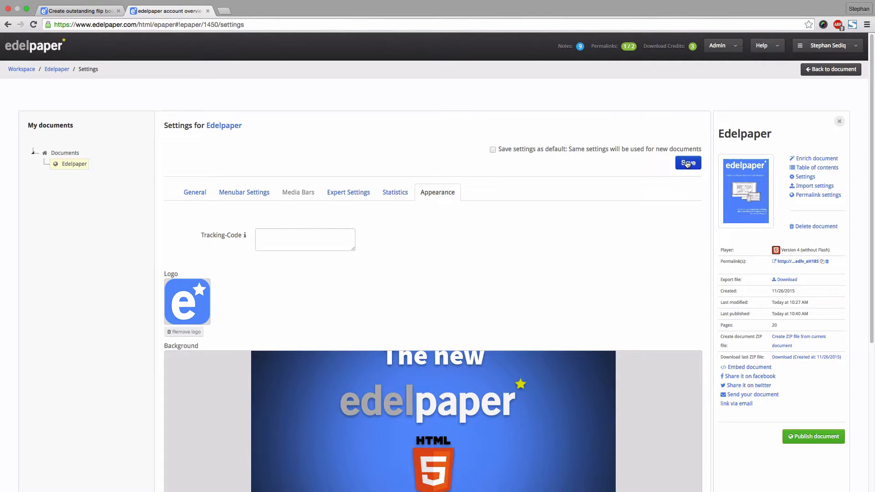
{"action": "left_click", "coordinate": [687, 163]}
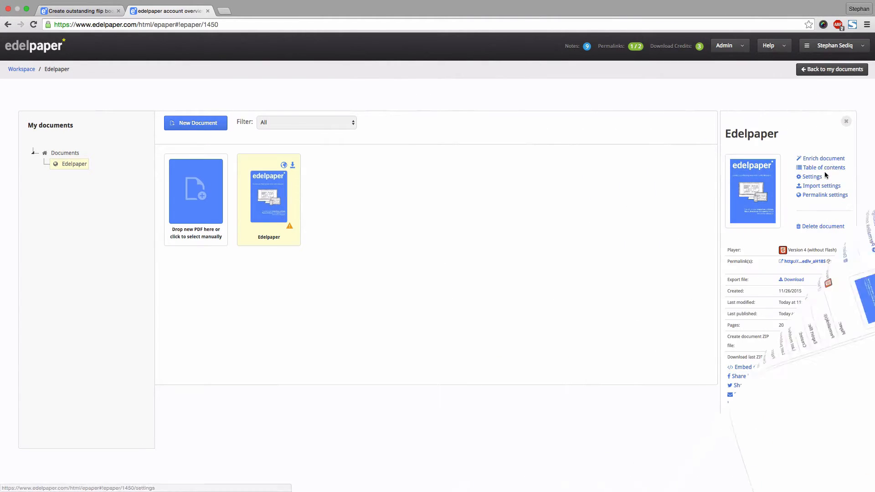
{"action": "left_click", "coordinate": [824, 159]}
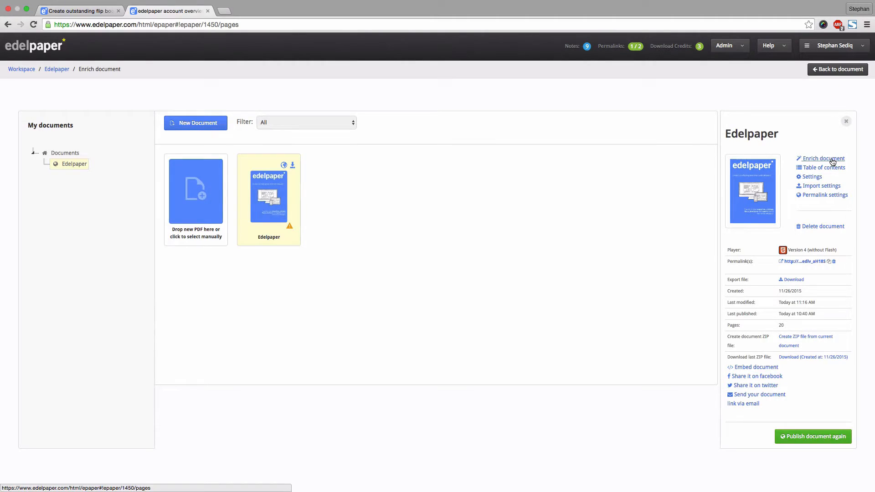
{"action": "left_click", "coordinate": [823, 158]}
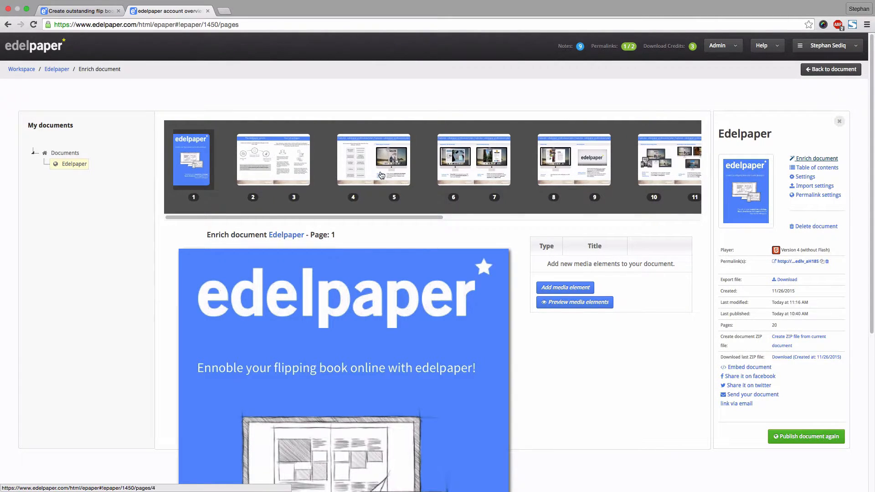
{"action": "mouse_move", "coordinate": [668, 171]}
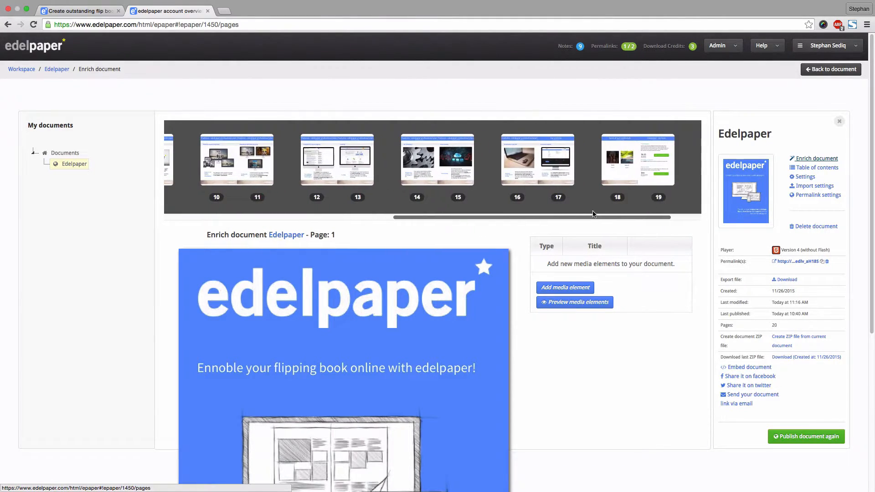
{"action": "scroll", "scroll_direction": "left", "scroll_amount": 3}
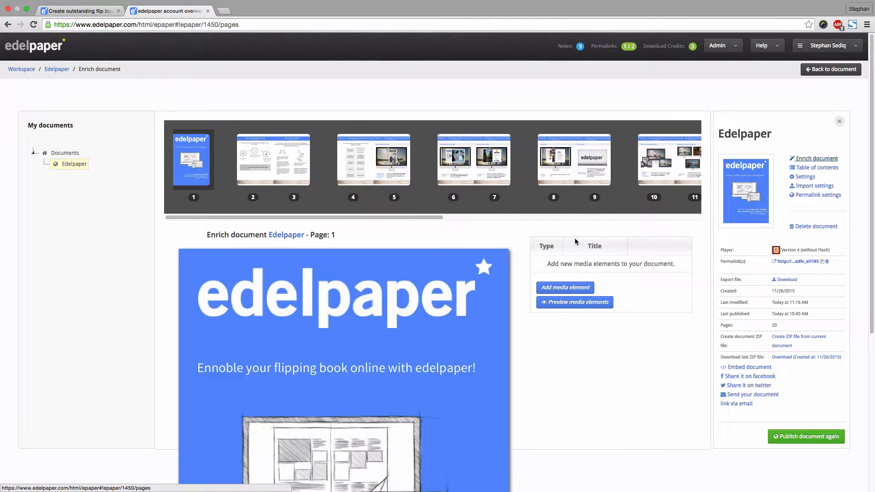
{"action": "scroll", "scroll_direction": "down", "scroll_amount": 3}
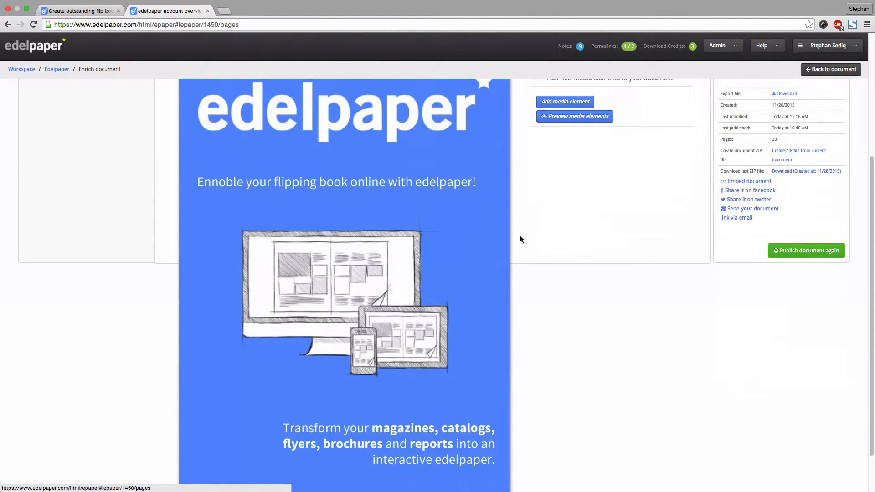
- Add an external link element and mark its area over the edelpaper title on page 1
{"action": "left_click", "coordinate": [565, 163]}
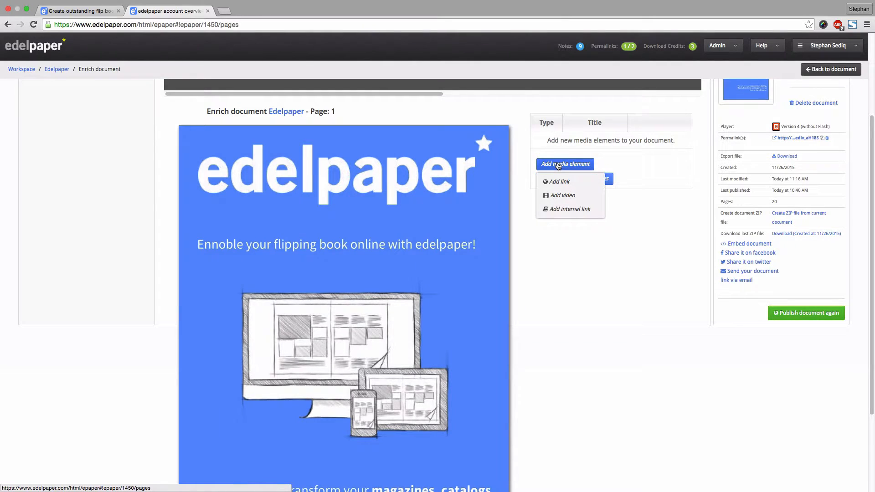
{"action": "mouse_move", "coordinate": [563, 195]}
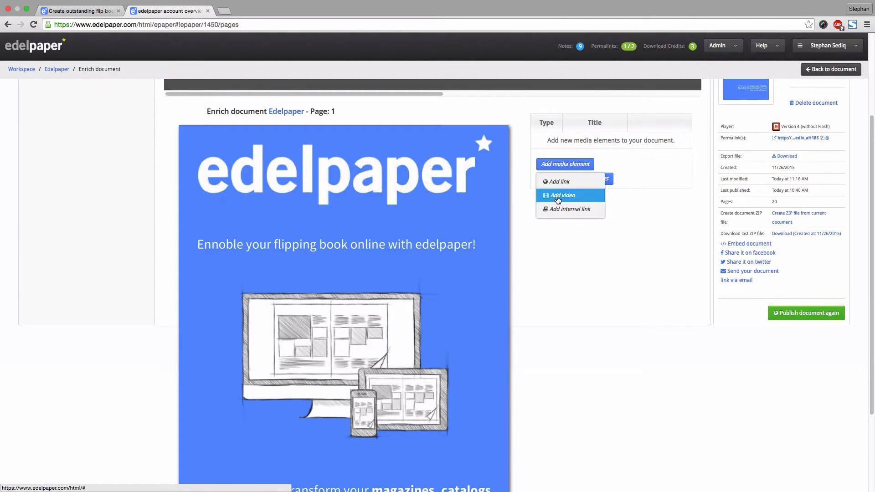
{"action": "mouse_move", "coordinate": [559, 181]}
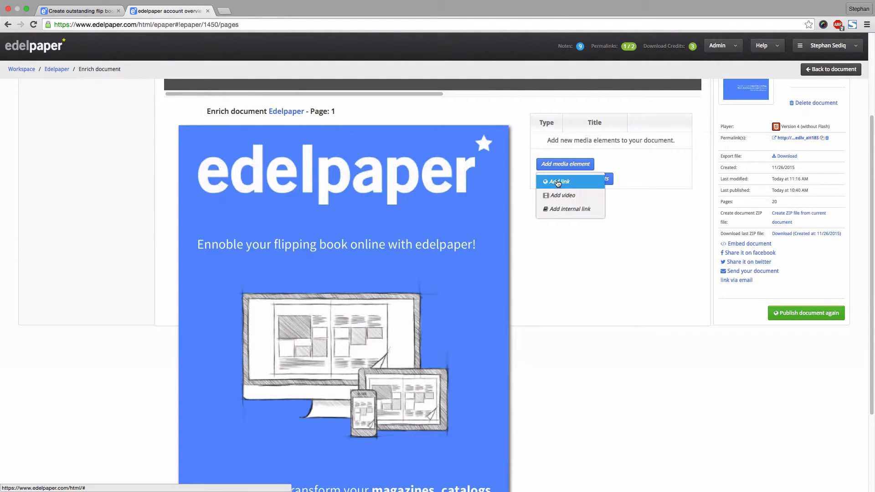
{"action": "left_click", "coordinate": [559, 181]}
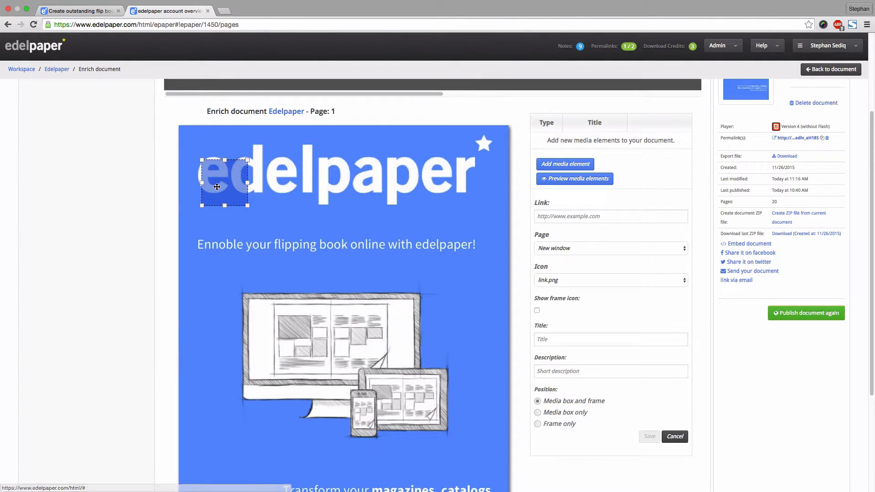
{"action": "left_click_drag", "start_coordinate": [224, 185], "coordinate": [215, 155]}
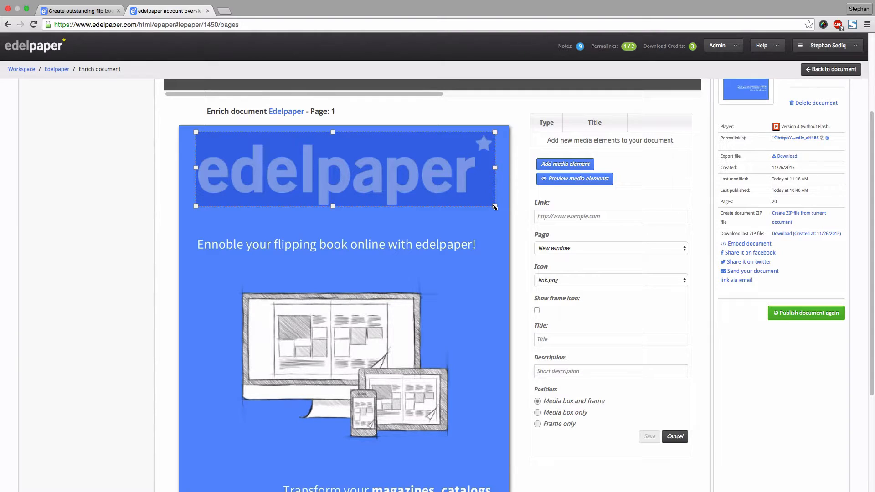
{"action": "type", "text": "http://edelpaper.co"}
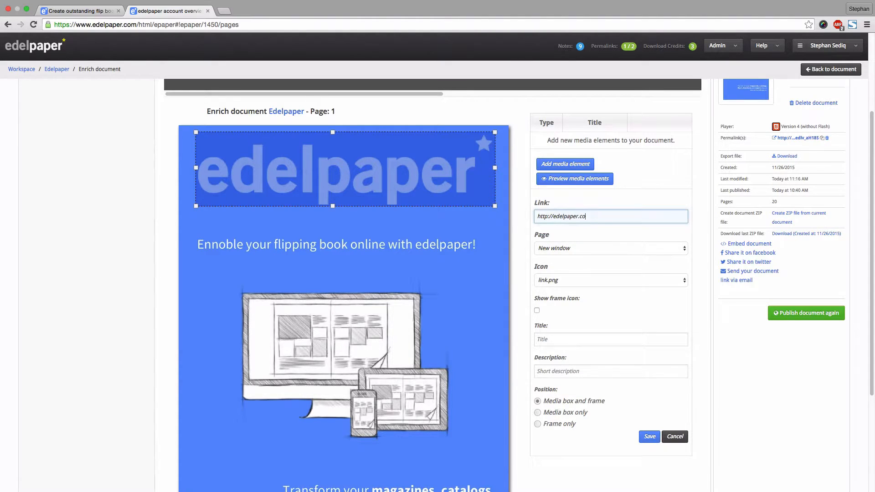
{"action": "left_click", "coordinate": [608, 248]}
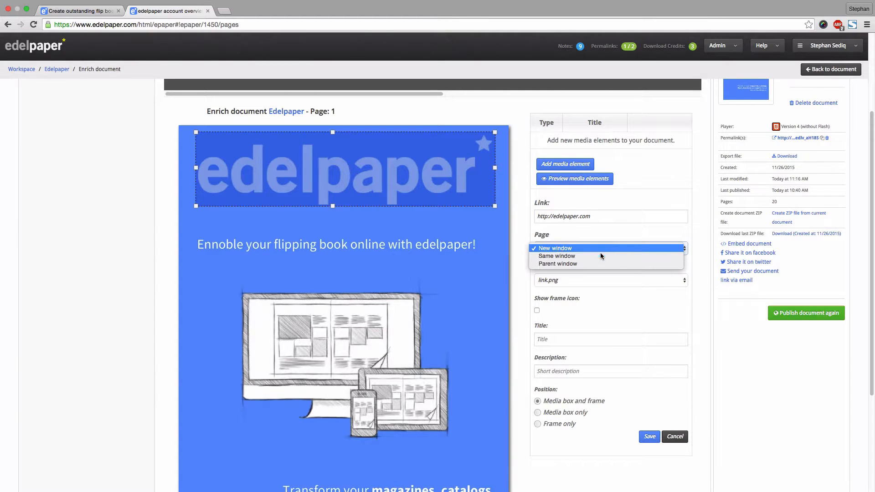
{"action": "left_click", "coordinate": [608, 280]}
{"action": "type", "text": "e"}
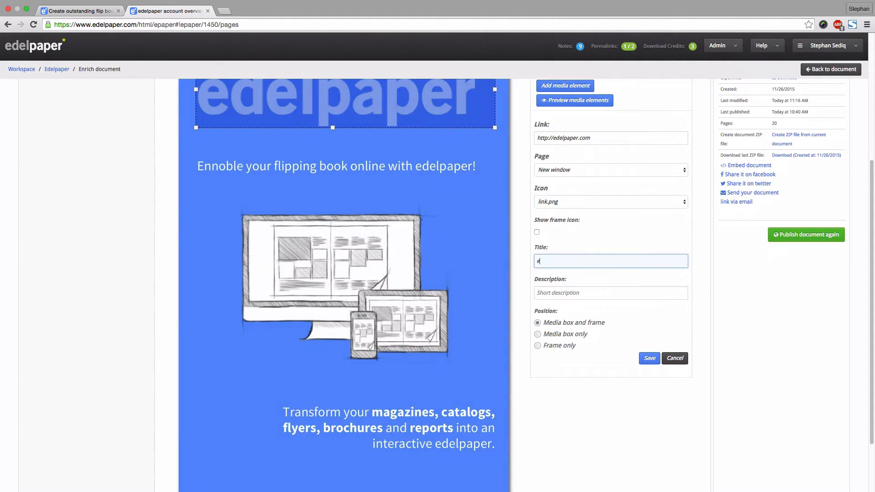
{"action": "type", "text": "delpaper website"}
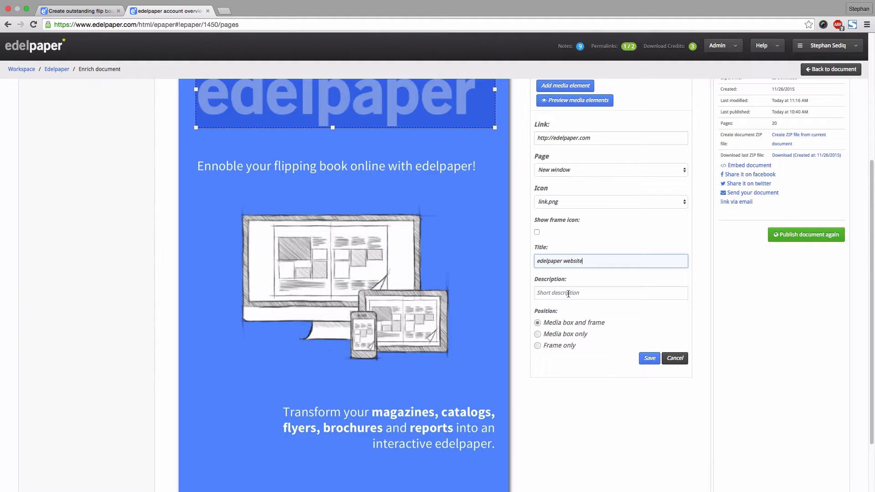
{"action": "left_click", "coordinate": [611, 292]}
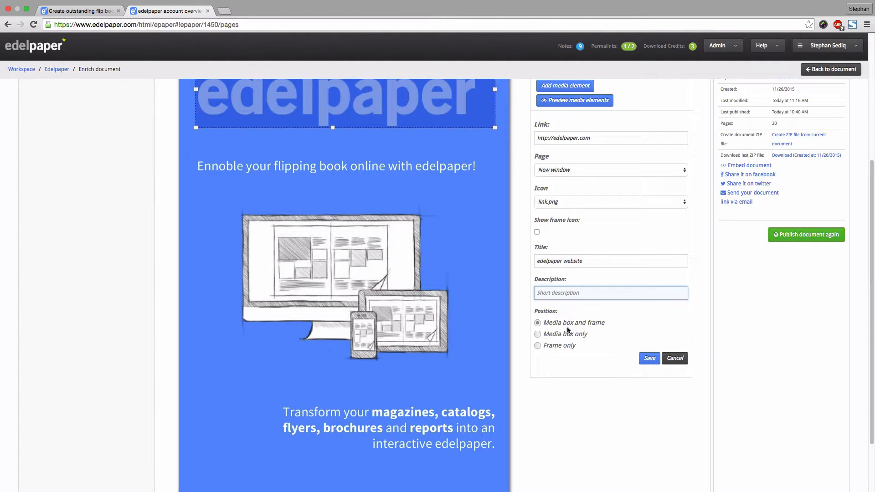
- Keep both media box and frame shown and save the new link
{"action": "left_click", "coordinate": [537, 334]}
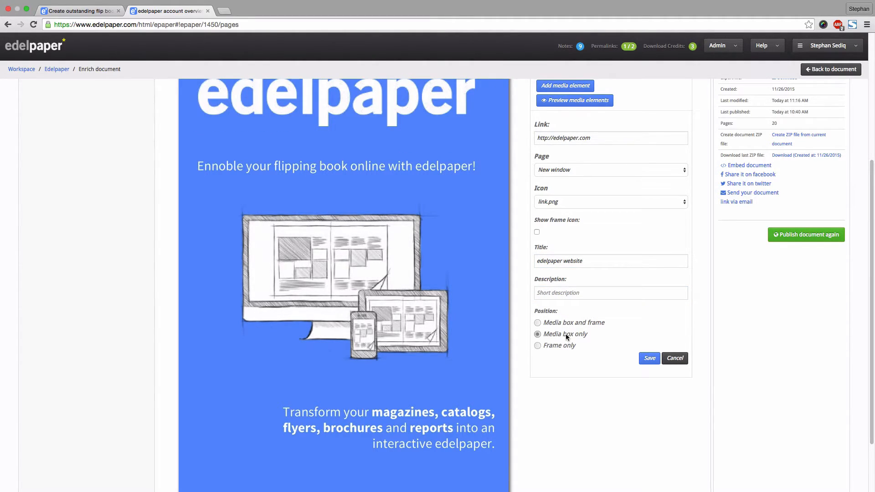
{"action": "left_click", "coordinate": [537, 344]}
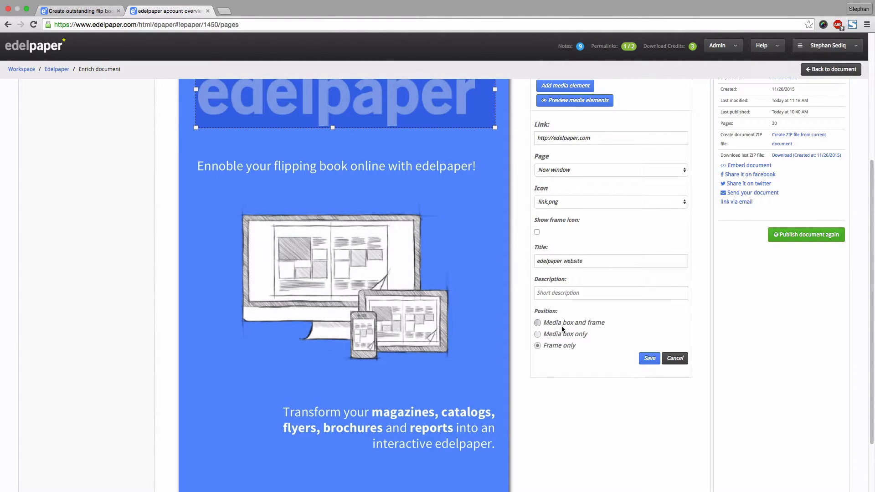
{"action": "left_click", "coordinate": [537, 323]}
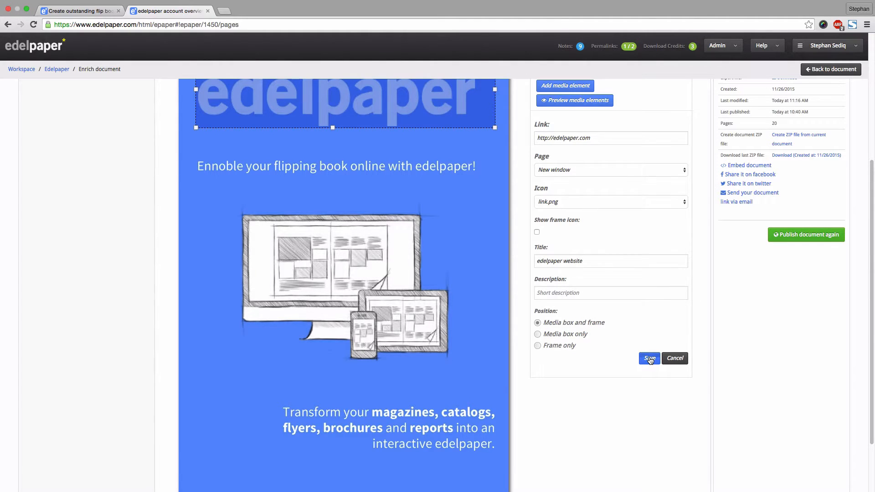
{"action": "left_click", "coordinate": [649, 358]}
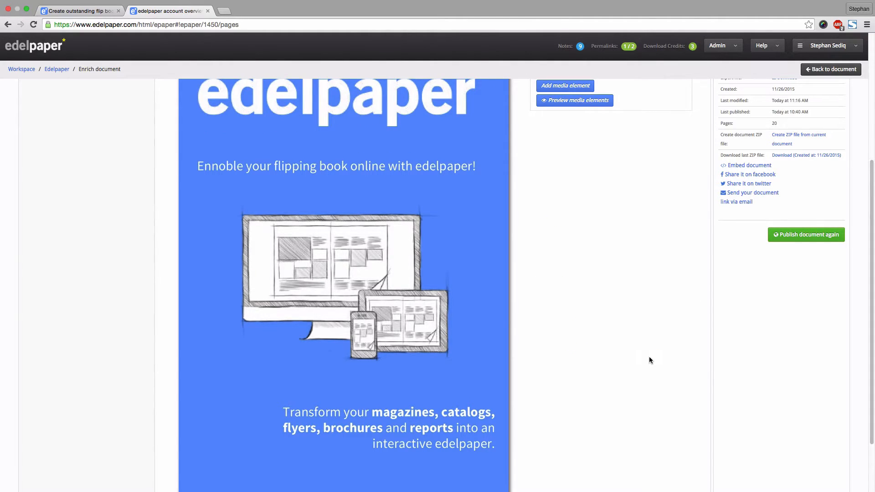
{"action": "scroll", "scroll_direction": "up", "scroll_amount": 3}
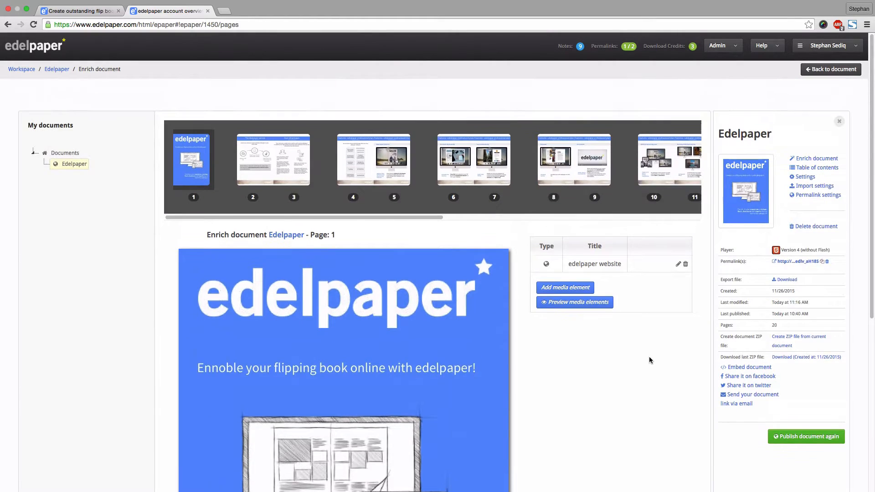
{"action": "mouse_move", "coordinate": [364, 236]}
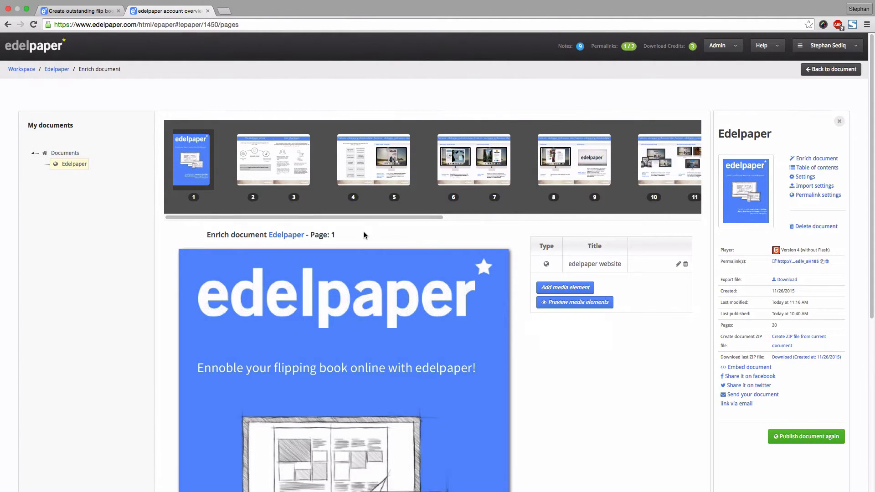
{"action": "left_click", "coordinate": [473, 159]}
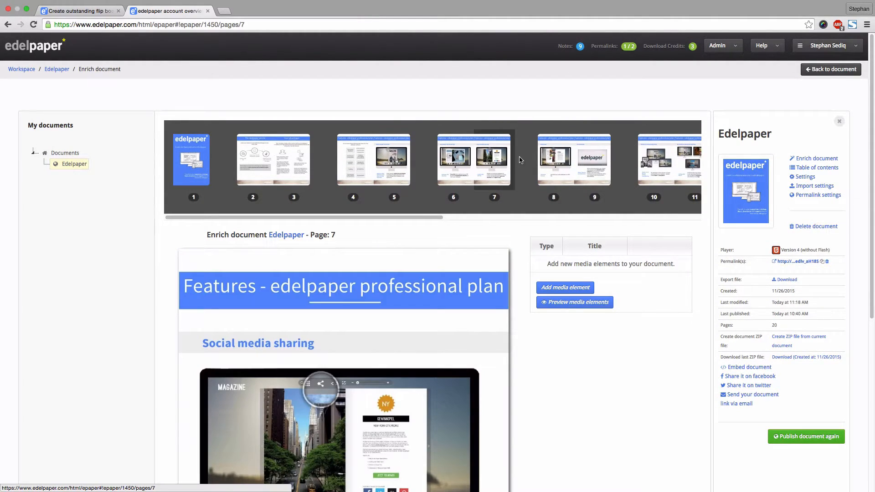
{"action": "left_click", "coordinate": [594, 160]}
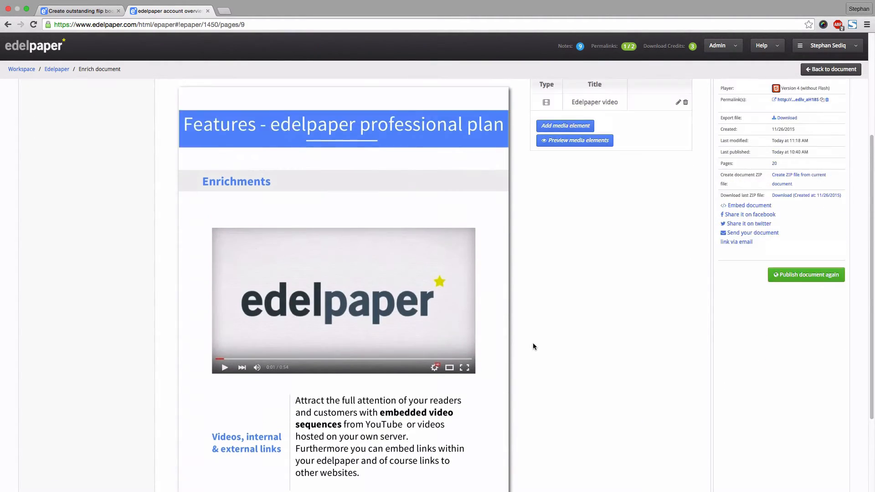
{"action": "left_click", "coordinate": [564, 183]}
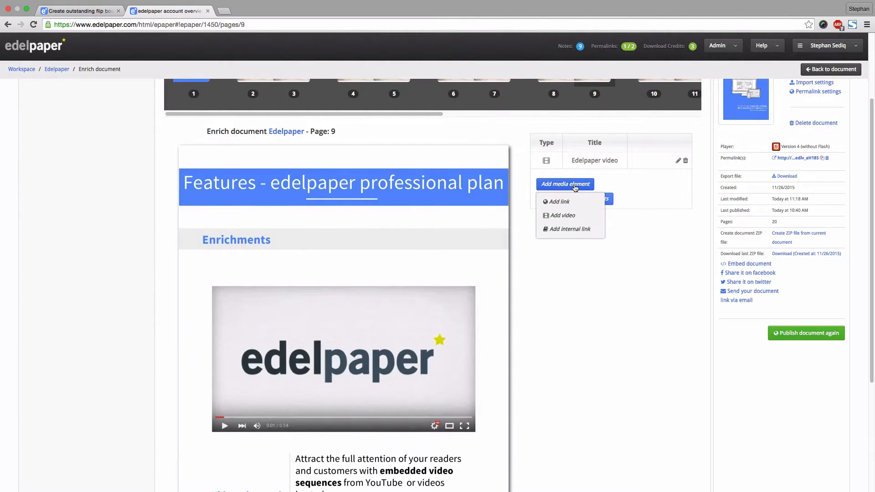
{"action": "left_click", "coordinate": [563, 215]}
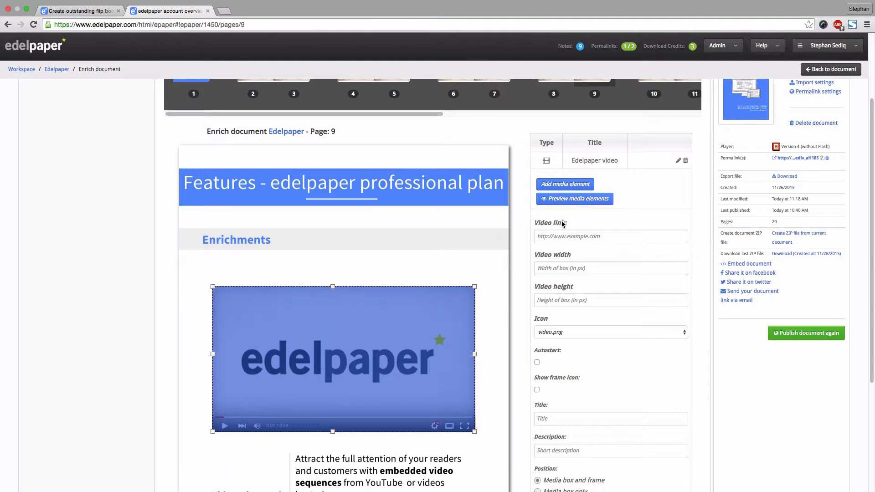
{"action": "type", "text": "https://www.youtube.com/watch?v=RoHVAUthIMs"}
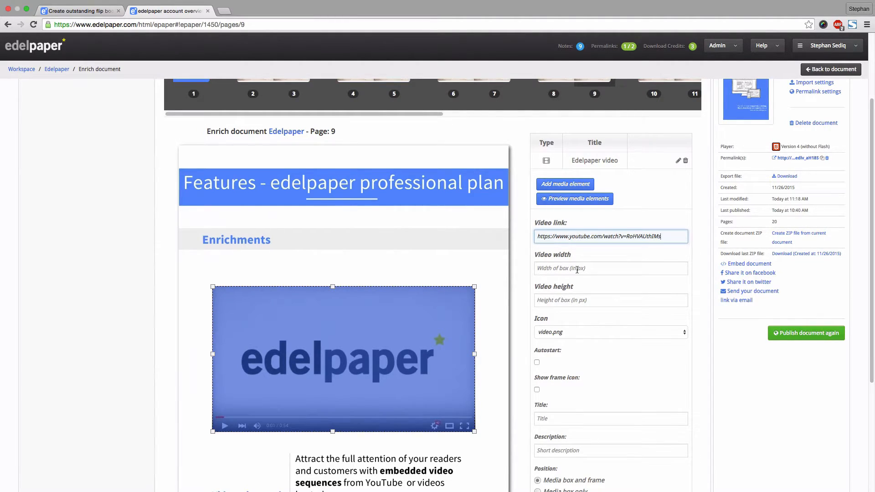
{"action": "scroll", "scroll_direction": "down", "scroll_amount": 3}
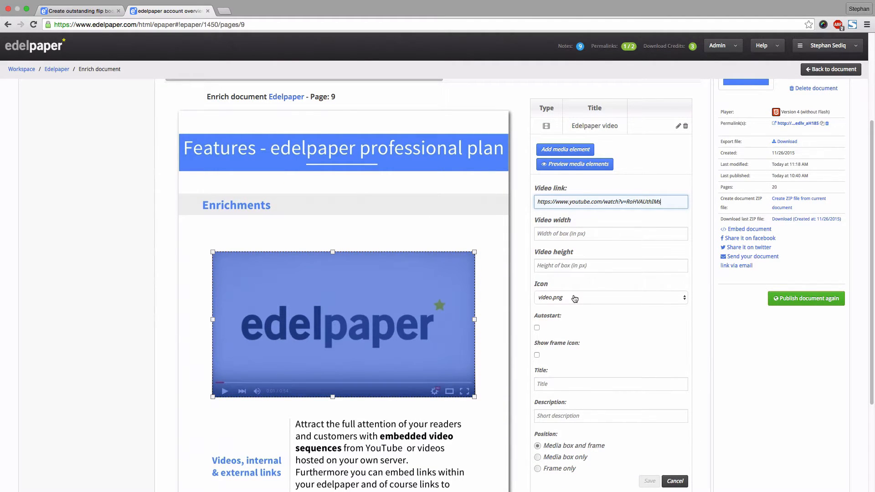
- Pick the video icon, enable autostart, title it 'edelpaper video', save, and return to the overview
{"action": "left_click", "coordinate": [611, 297]}
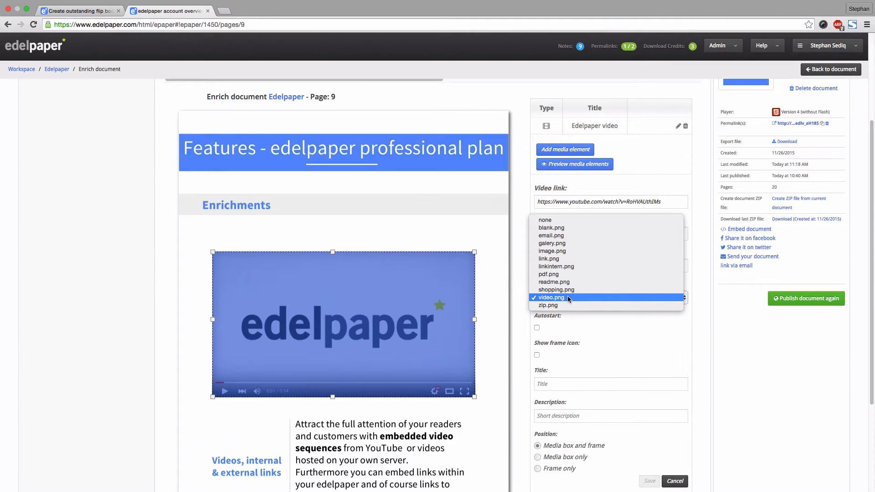
{"action": "left_click", "coordinate": [551, 297]}
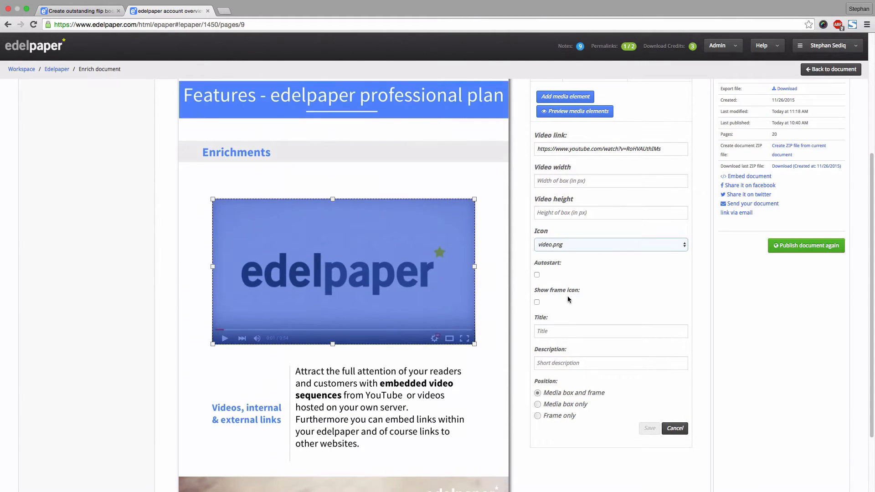
{"action": "scroll", "scroll_direction": "up", "scroll_amount": 3}
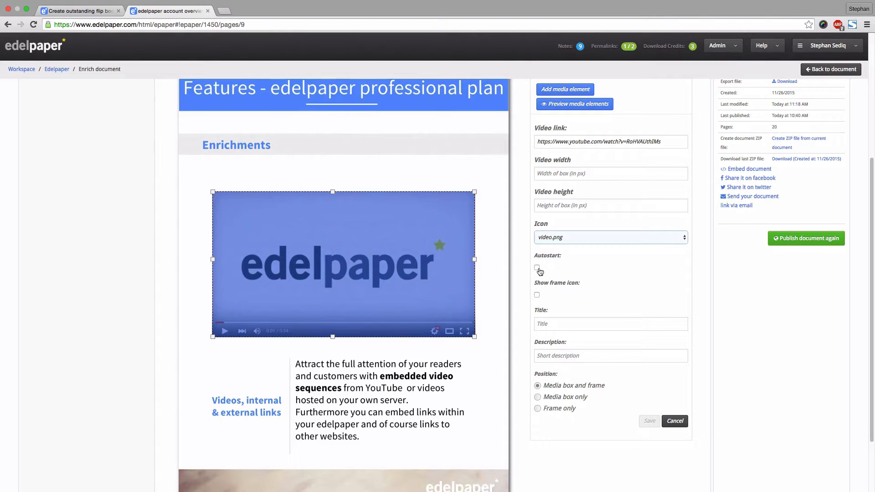
{"action": "left_click", "coordinate": [537, 268]}
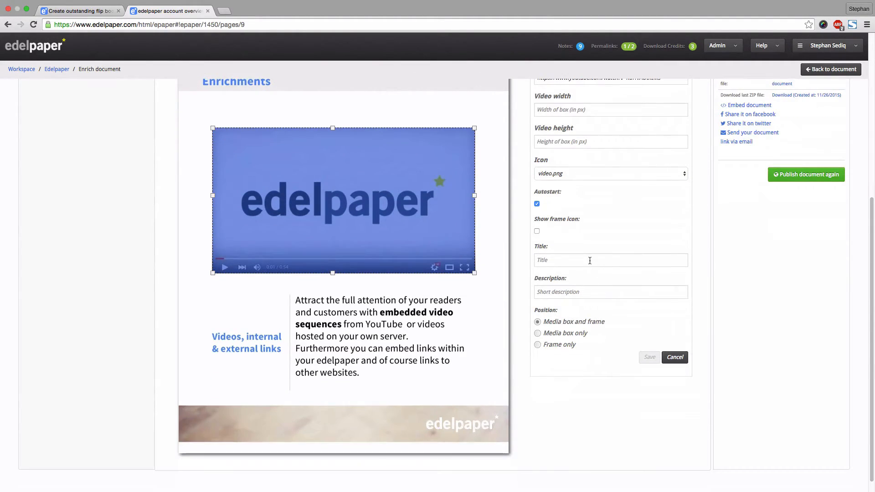
{"action": "type", "text": "edelpaper video"}
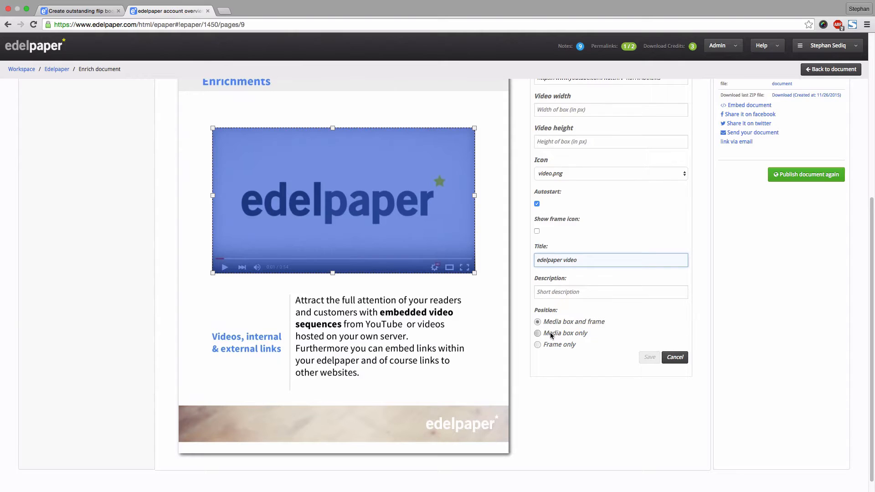
{"action": "left_click", "coordinate": [675, 358]}
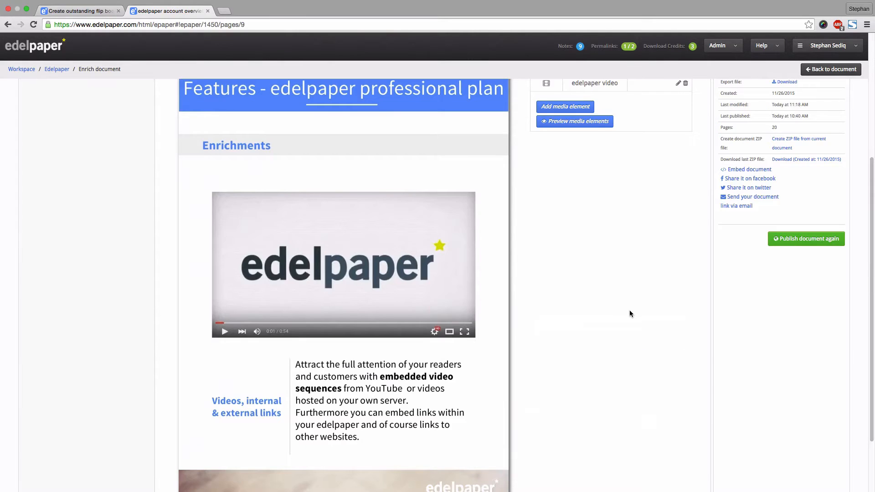
{"action": "scroll", "scroll_direction": "up", "scroll_amount": 3}
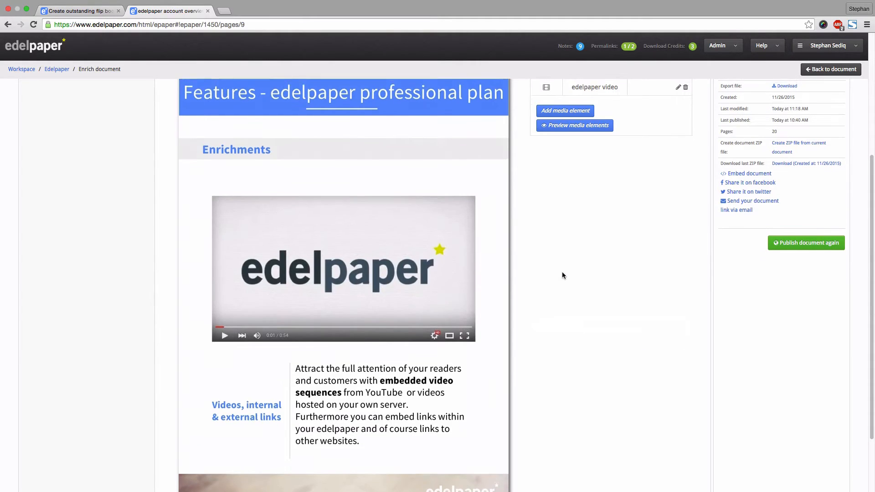
{"action": "left_click", "coordinate": [57, 68]}
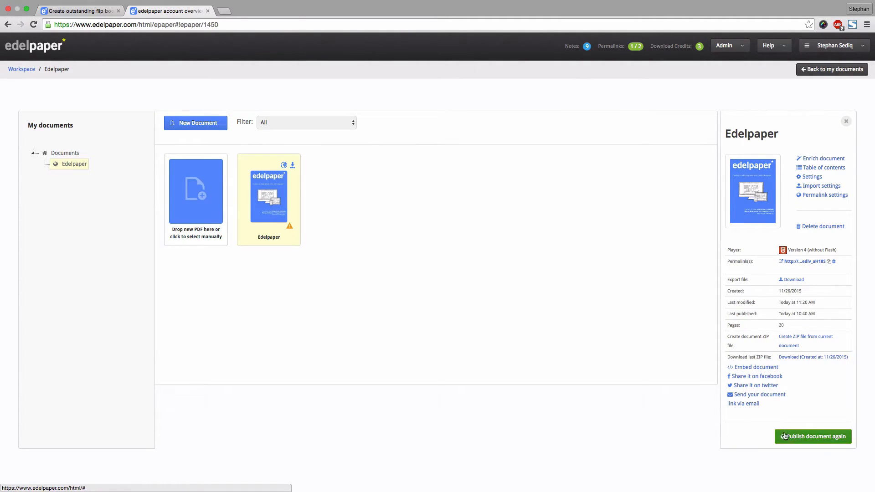
- Republish the document to Permalink-1, confirming replacement of the old version
{"action": "left_click", "coordinate": [813, 436]}
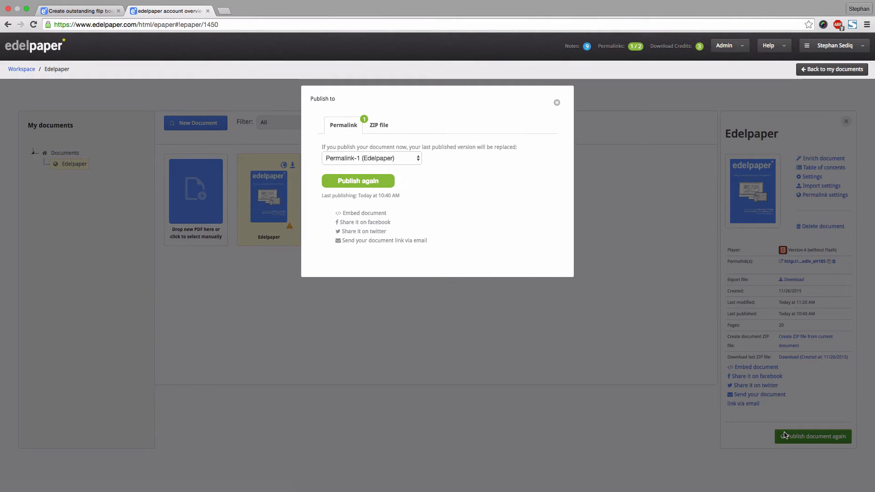
{"action": "mouse_move", "coordinate": [381, 161]}
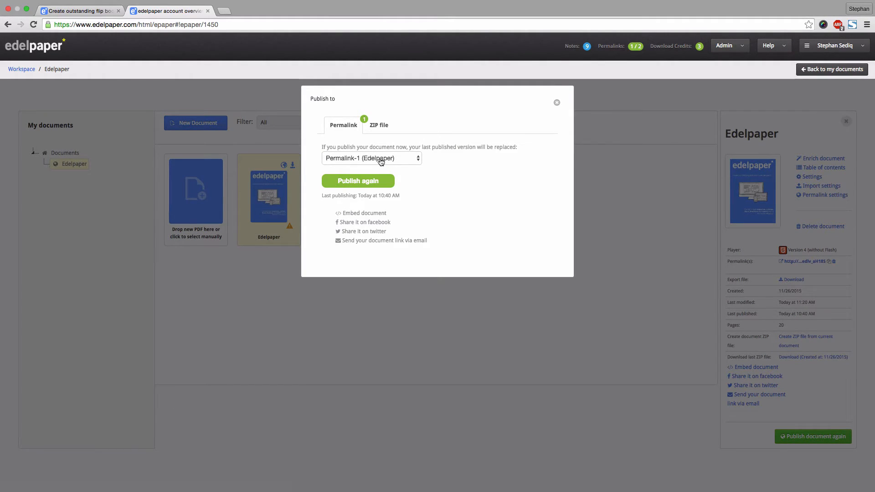
{"action": "left_click", "coordinate": [371, 158]}
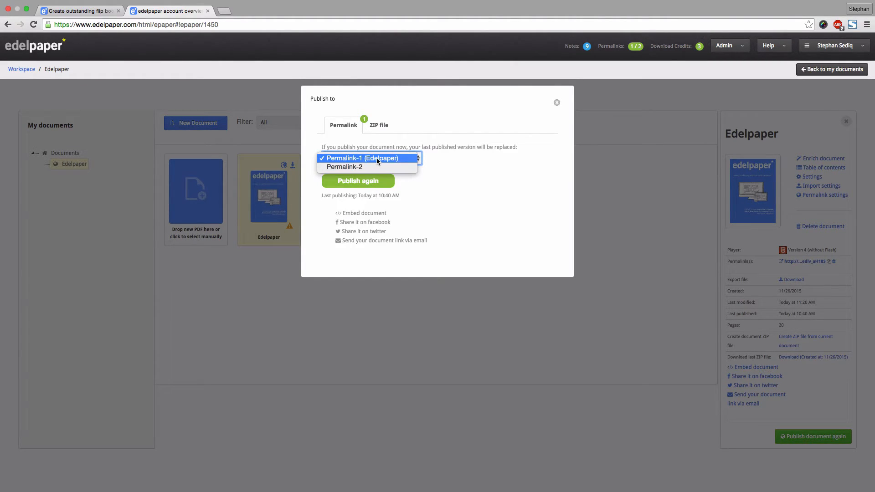
{"action": "left_click", "coordinate": [357, 180]}
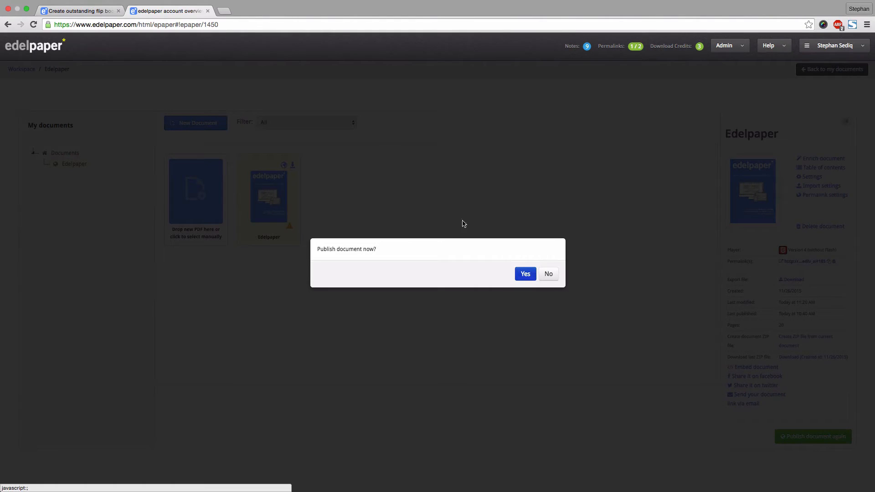
{"action": "left_click", "coordinate": [525, 273]}
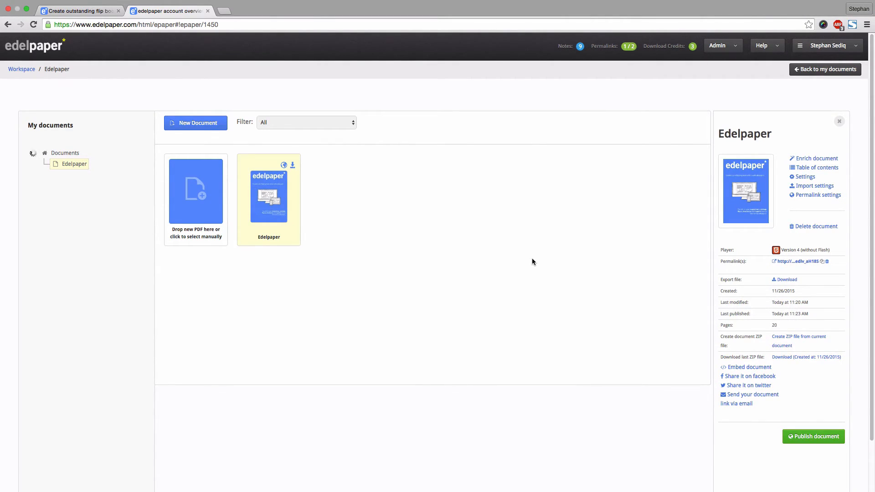
{"action": "mouse_move", "coordinate": [720, 352]}
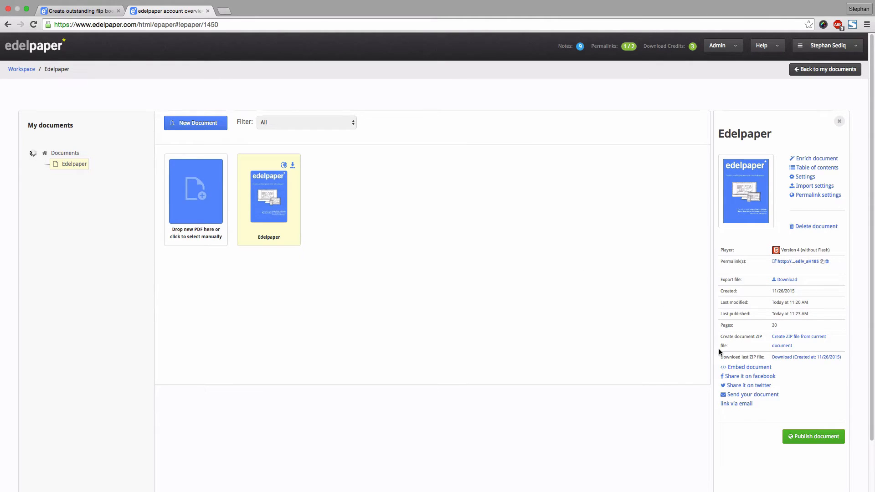
- Bring up the document's embed code
{"action": "left_click", "coordinate": [748, 366]}
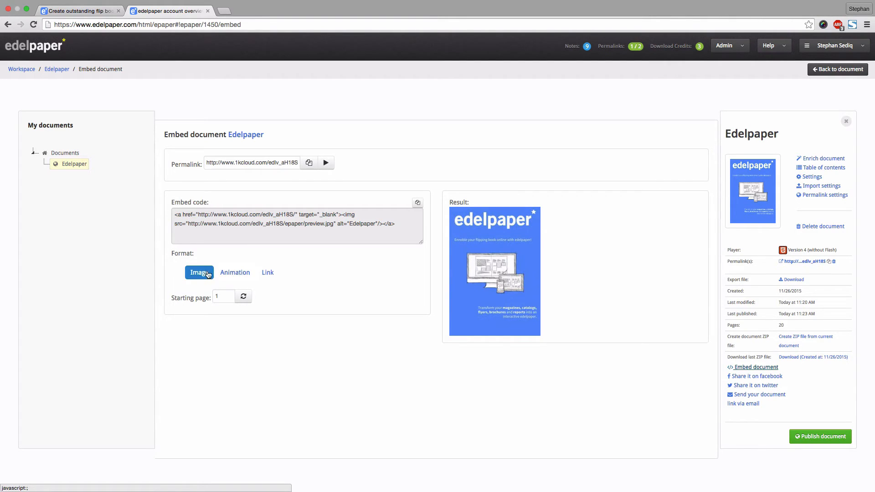
{"action": "left_click", "coordinate": [234, 272]}
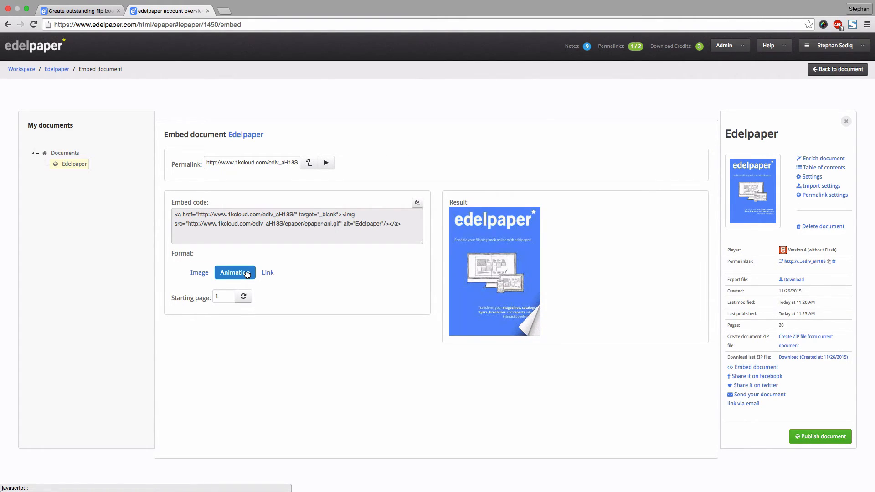
{"action": "left_click", "coordinate": [267, 273]}
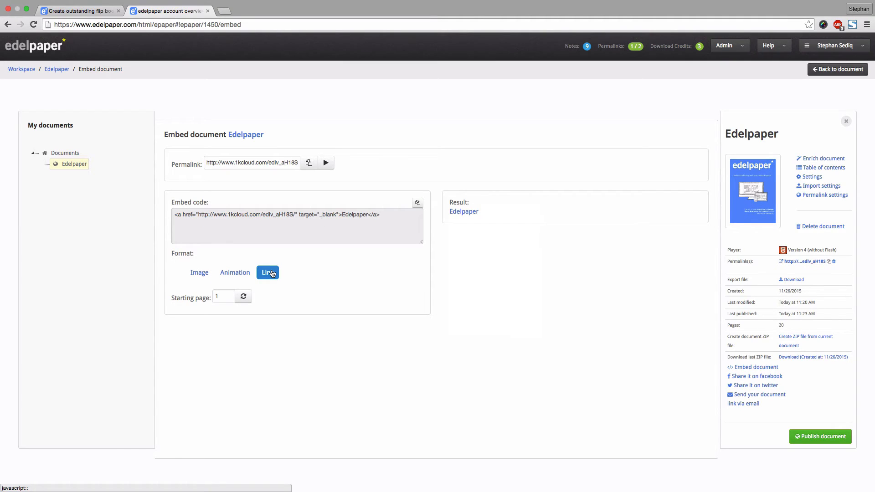
{"action": "mouse_move", "coordinate": [213, 273]}
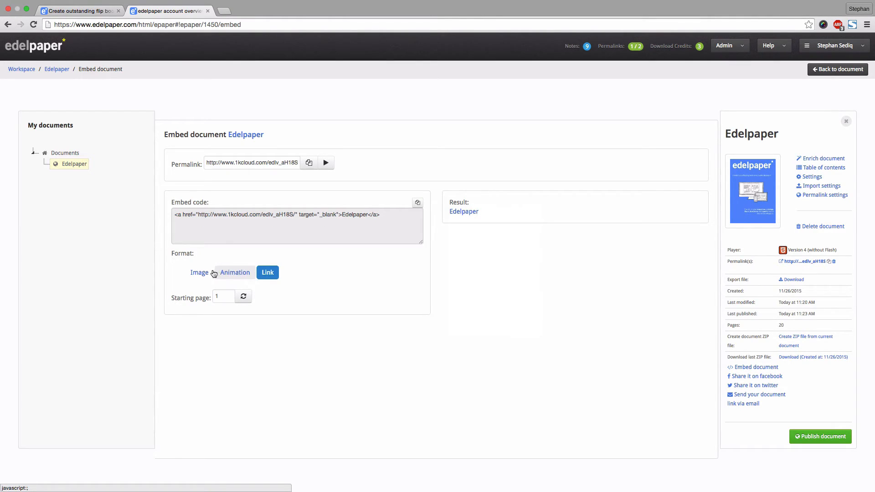
{"action": "left_click", "coordinate": [199, 272]}
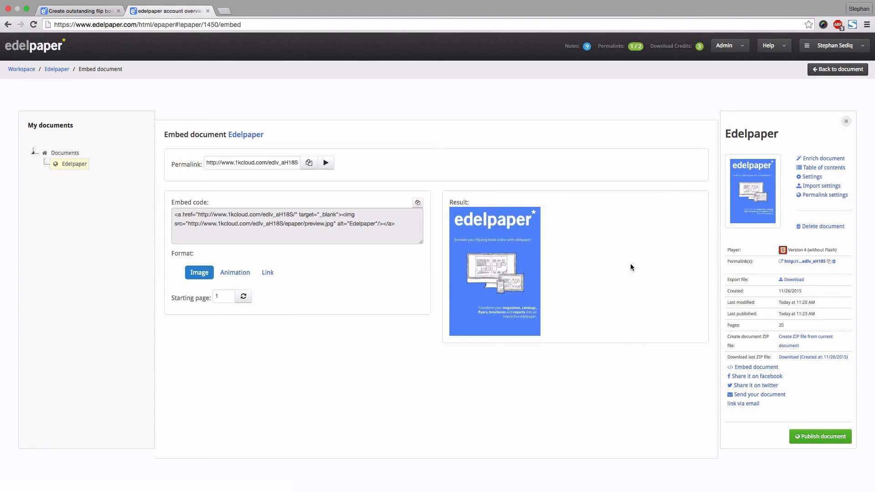
{"action": "mouse_move", "coordinate": [746, 261]}
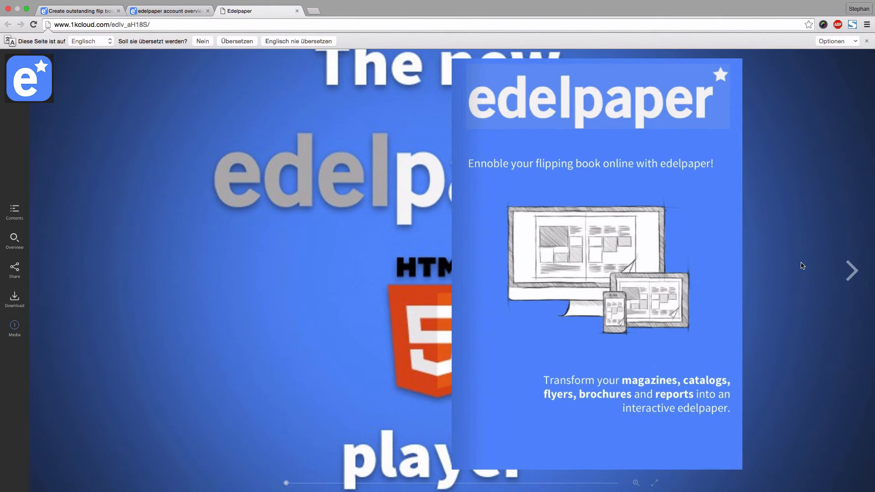
{"action": "mouse_move", "coordinate": [852, 271]}
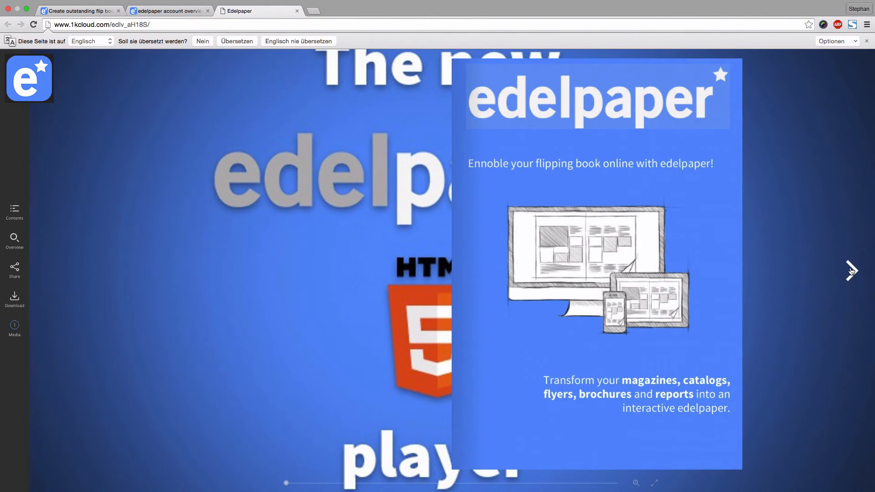
- Page through the published flipbook in the player to the Enrichments spread on pages 8–9
{"action": "left_click", "coordinate": [564, 106]}
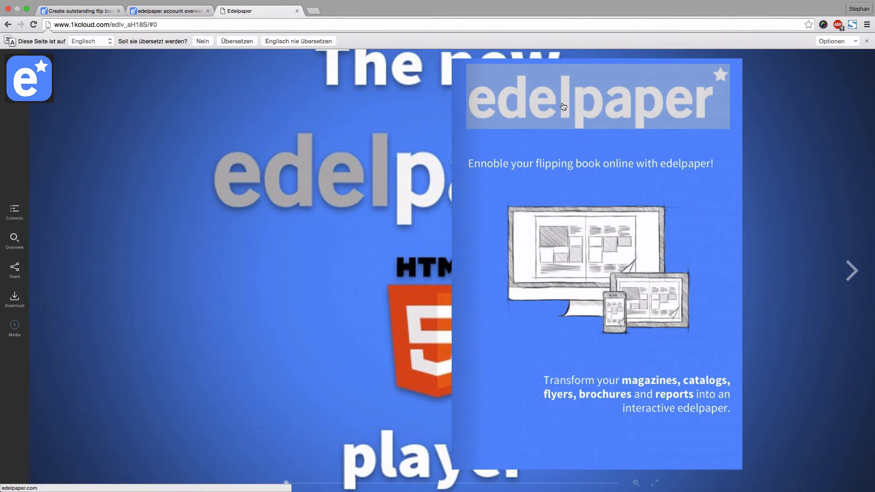
{"action": "left_click", "coordinate": [563, 107]}
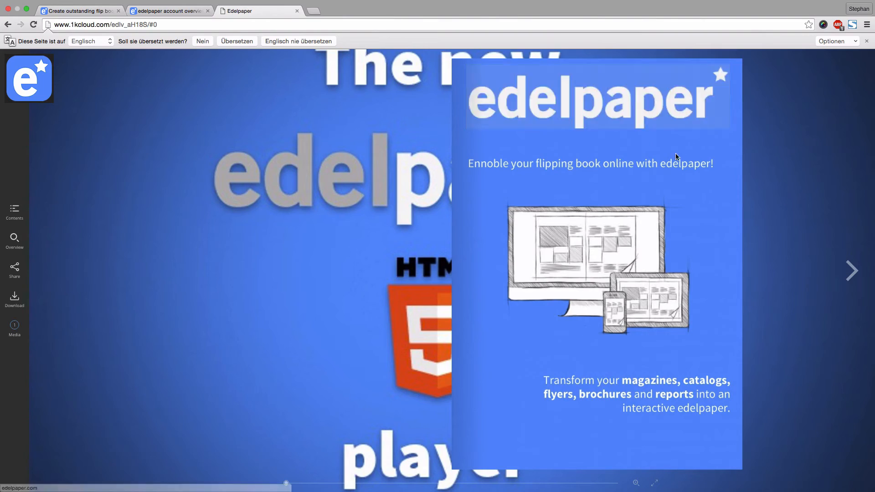
{"action": "left_click", "coordinate": [851, 271]}
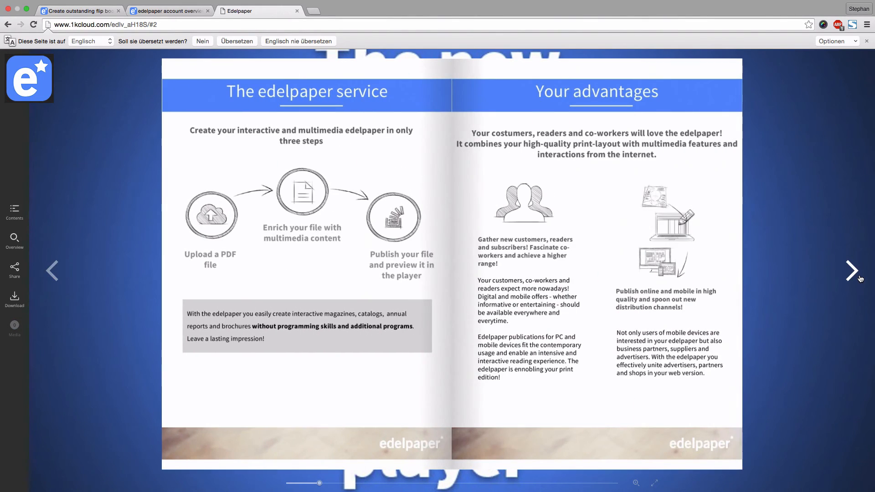
{"action": "left_click", "coordinate": [852, 271]}
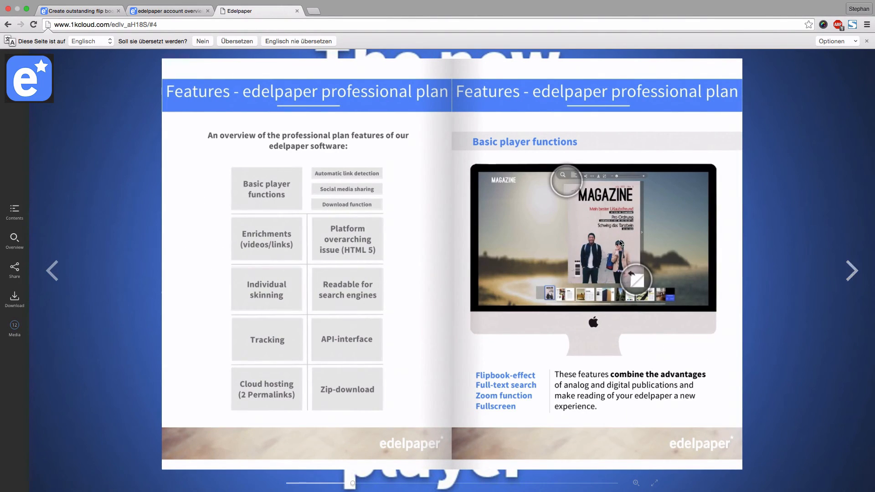
{"action": "left_click", "coordinate": [347, 173]}
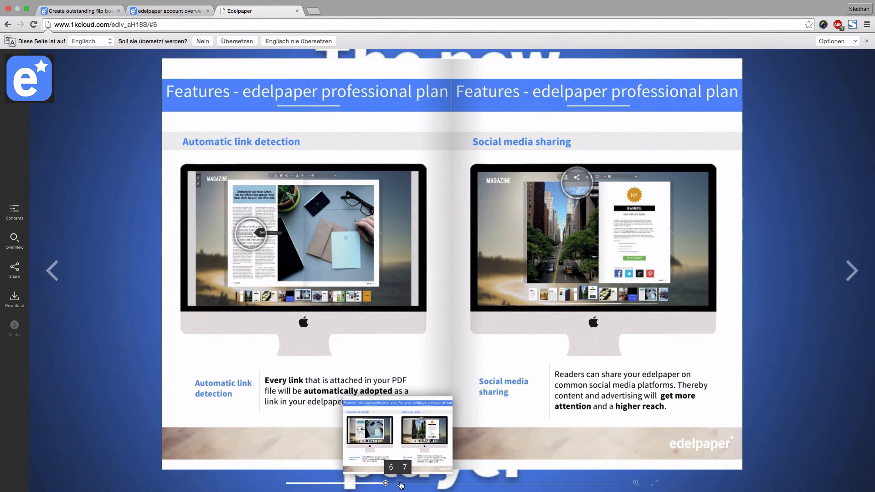
{"action": "left_click", "coordinate": [853, 271]}
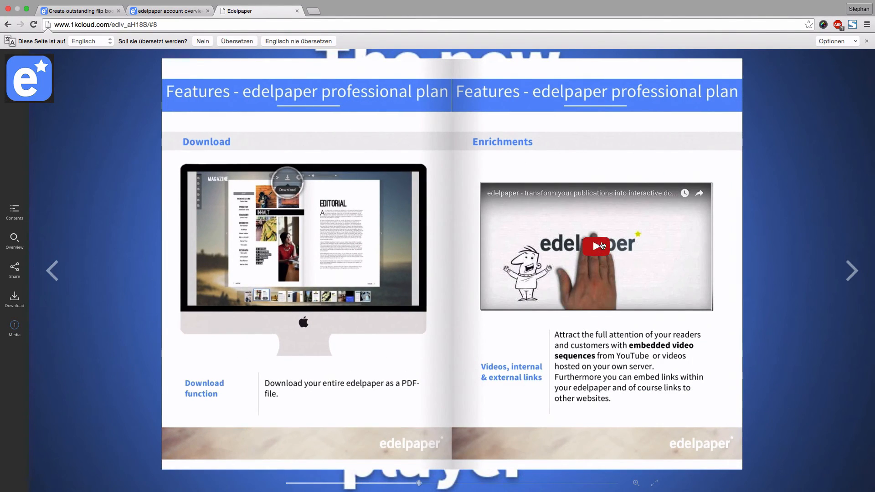
- Start the embedded YouTube video playing on page 9
{"action": "left_click", "coordinate": [597, 246]}
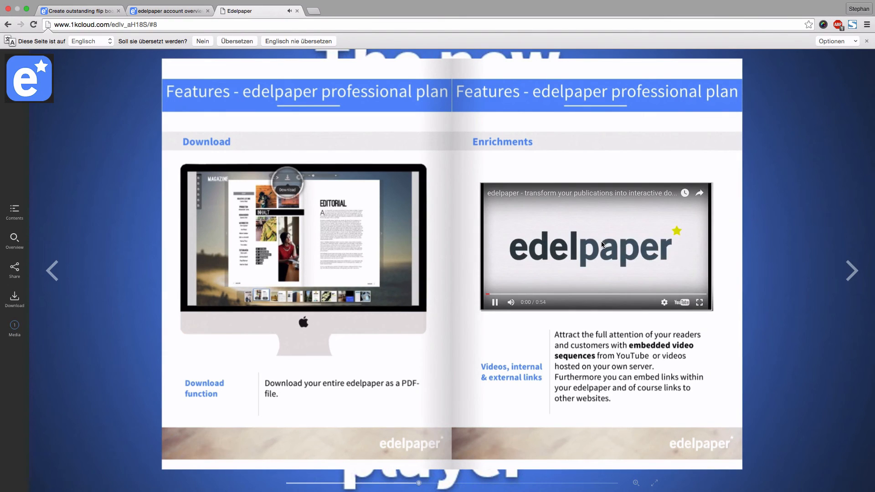